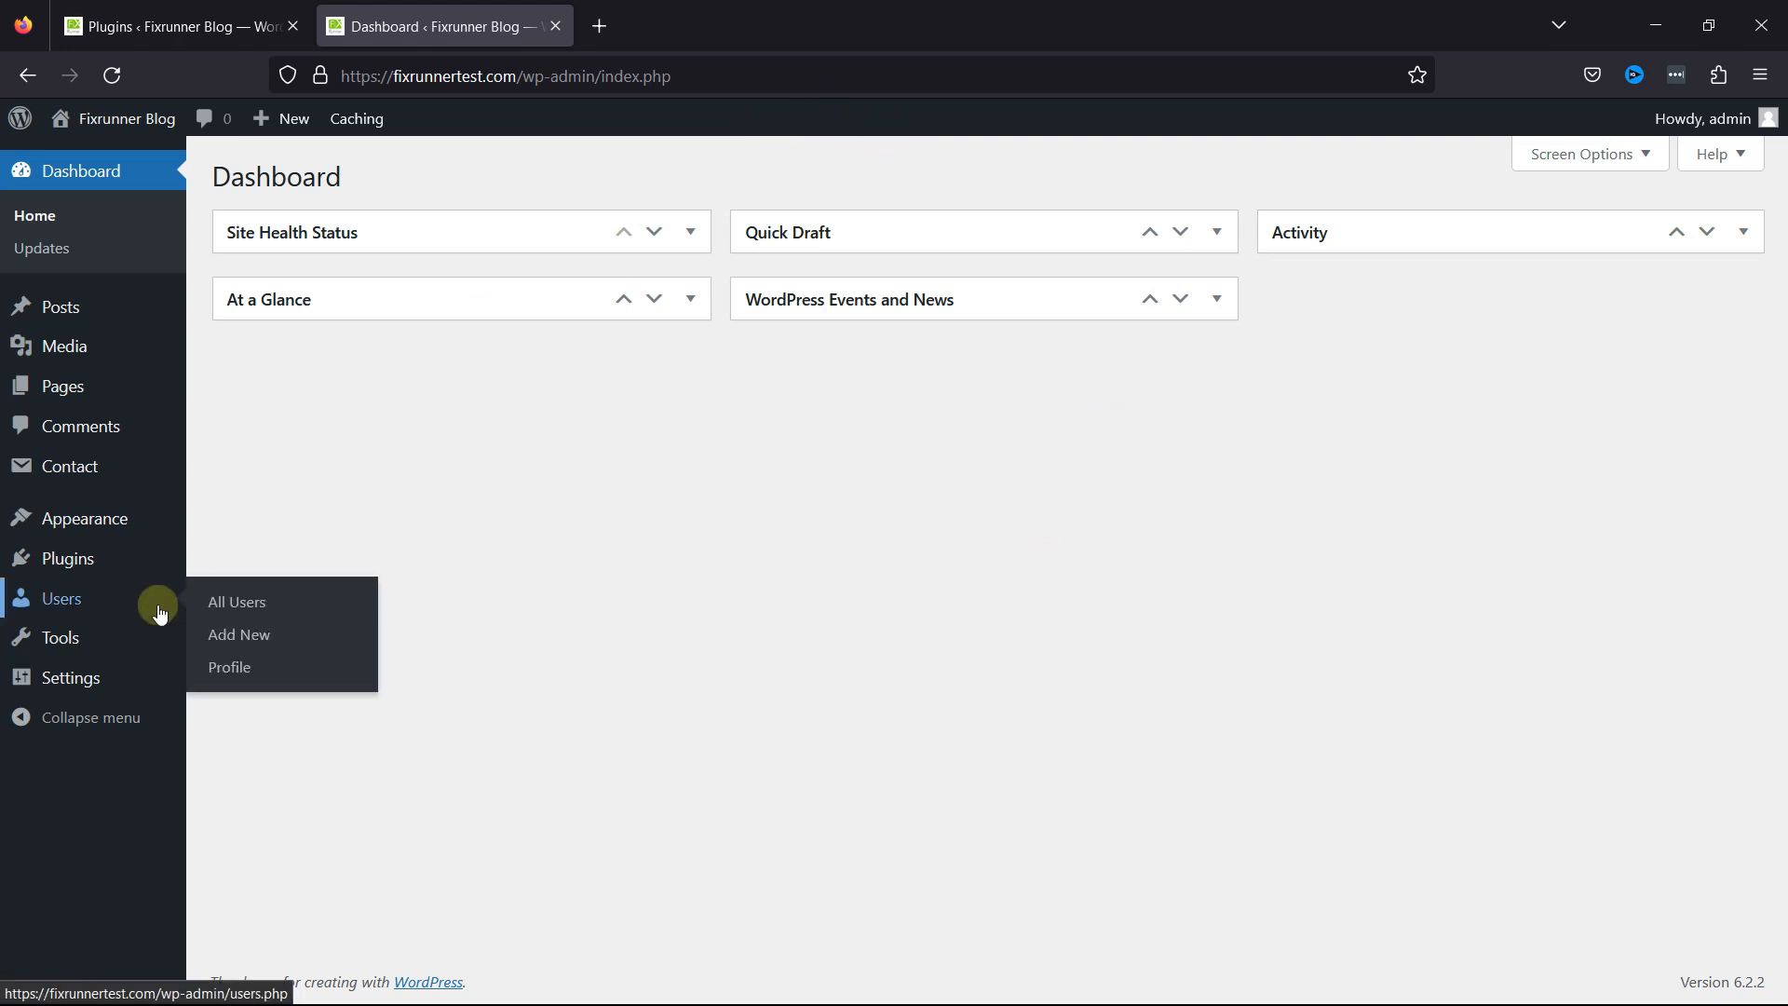
- Go to the Profile page listing the built-in admin colour schemes, Default still selected
left_click(229, 667)
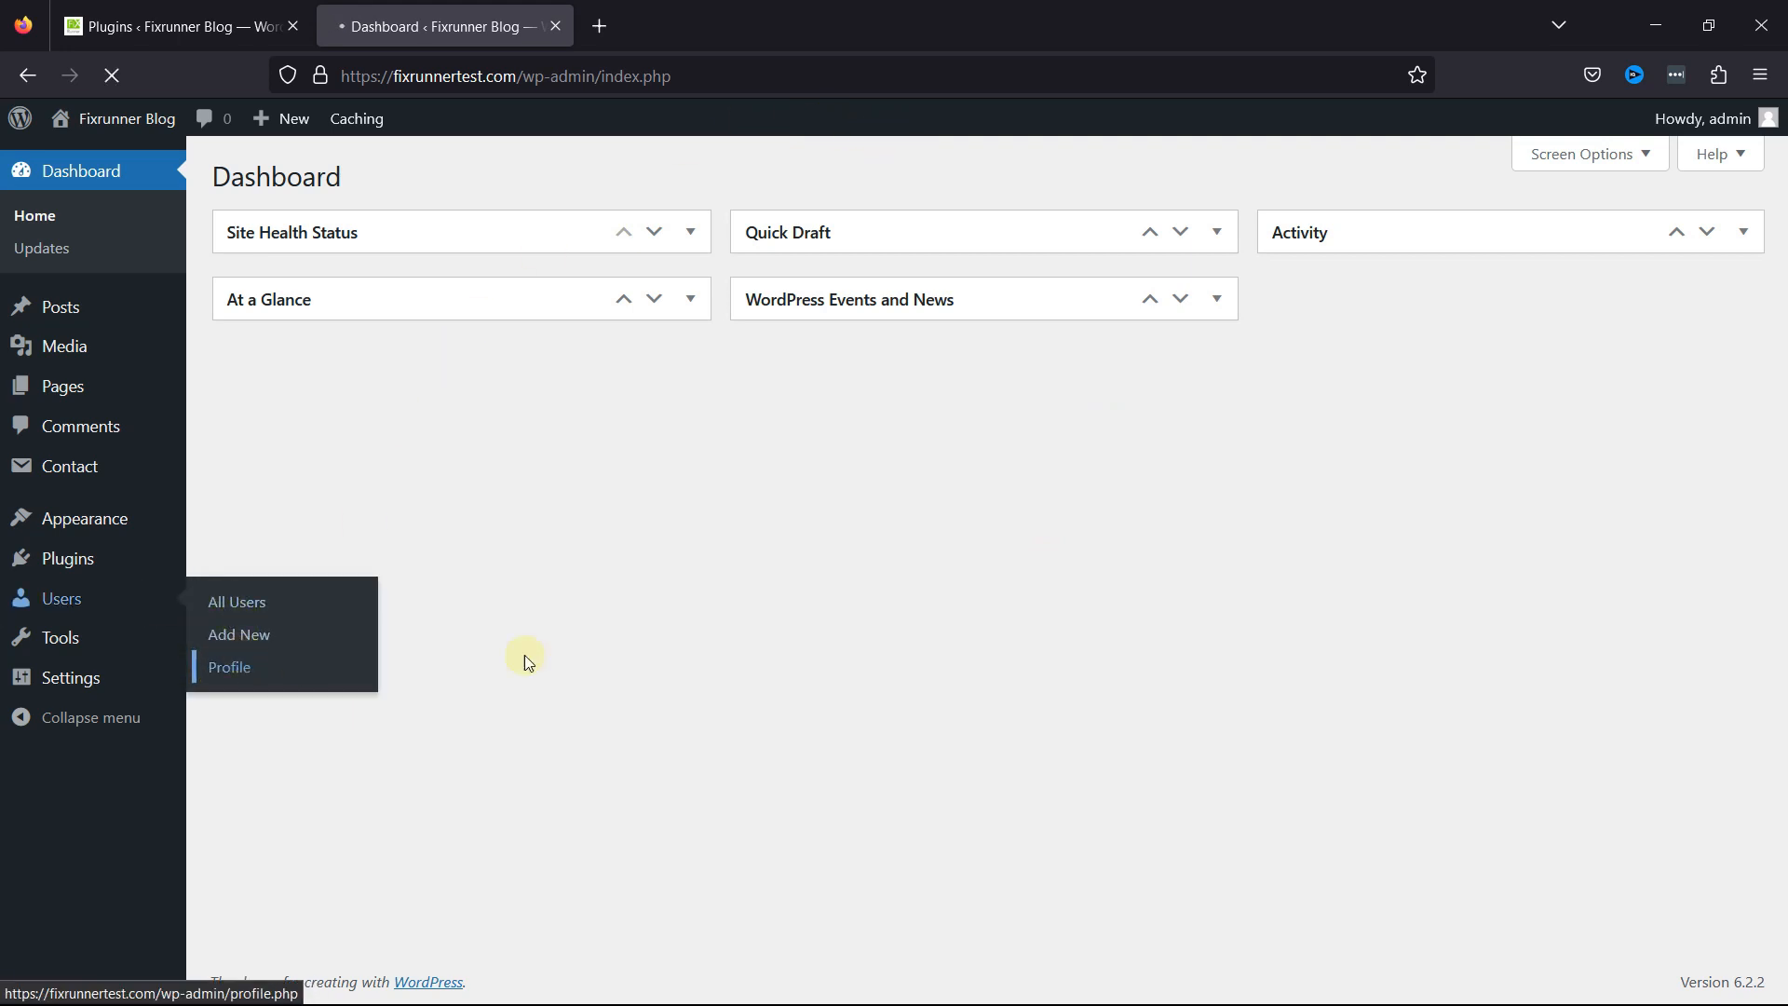
left_click(229, 667)
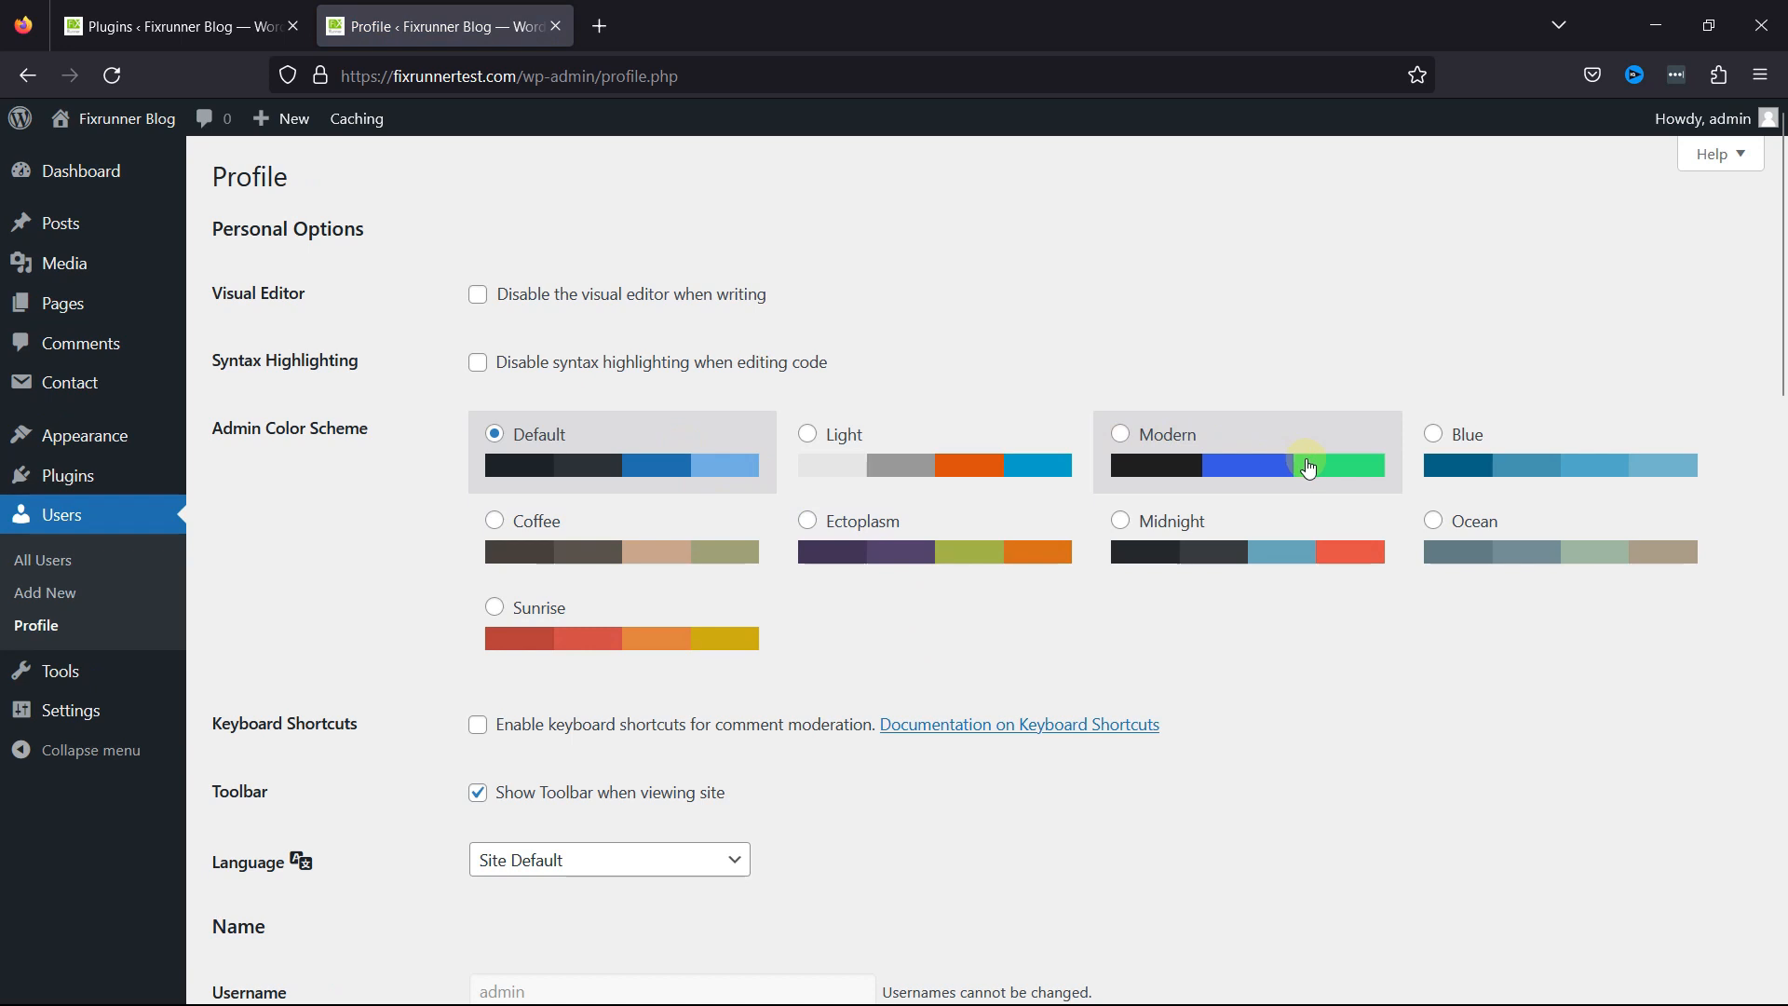
mouse_move(942, 459)
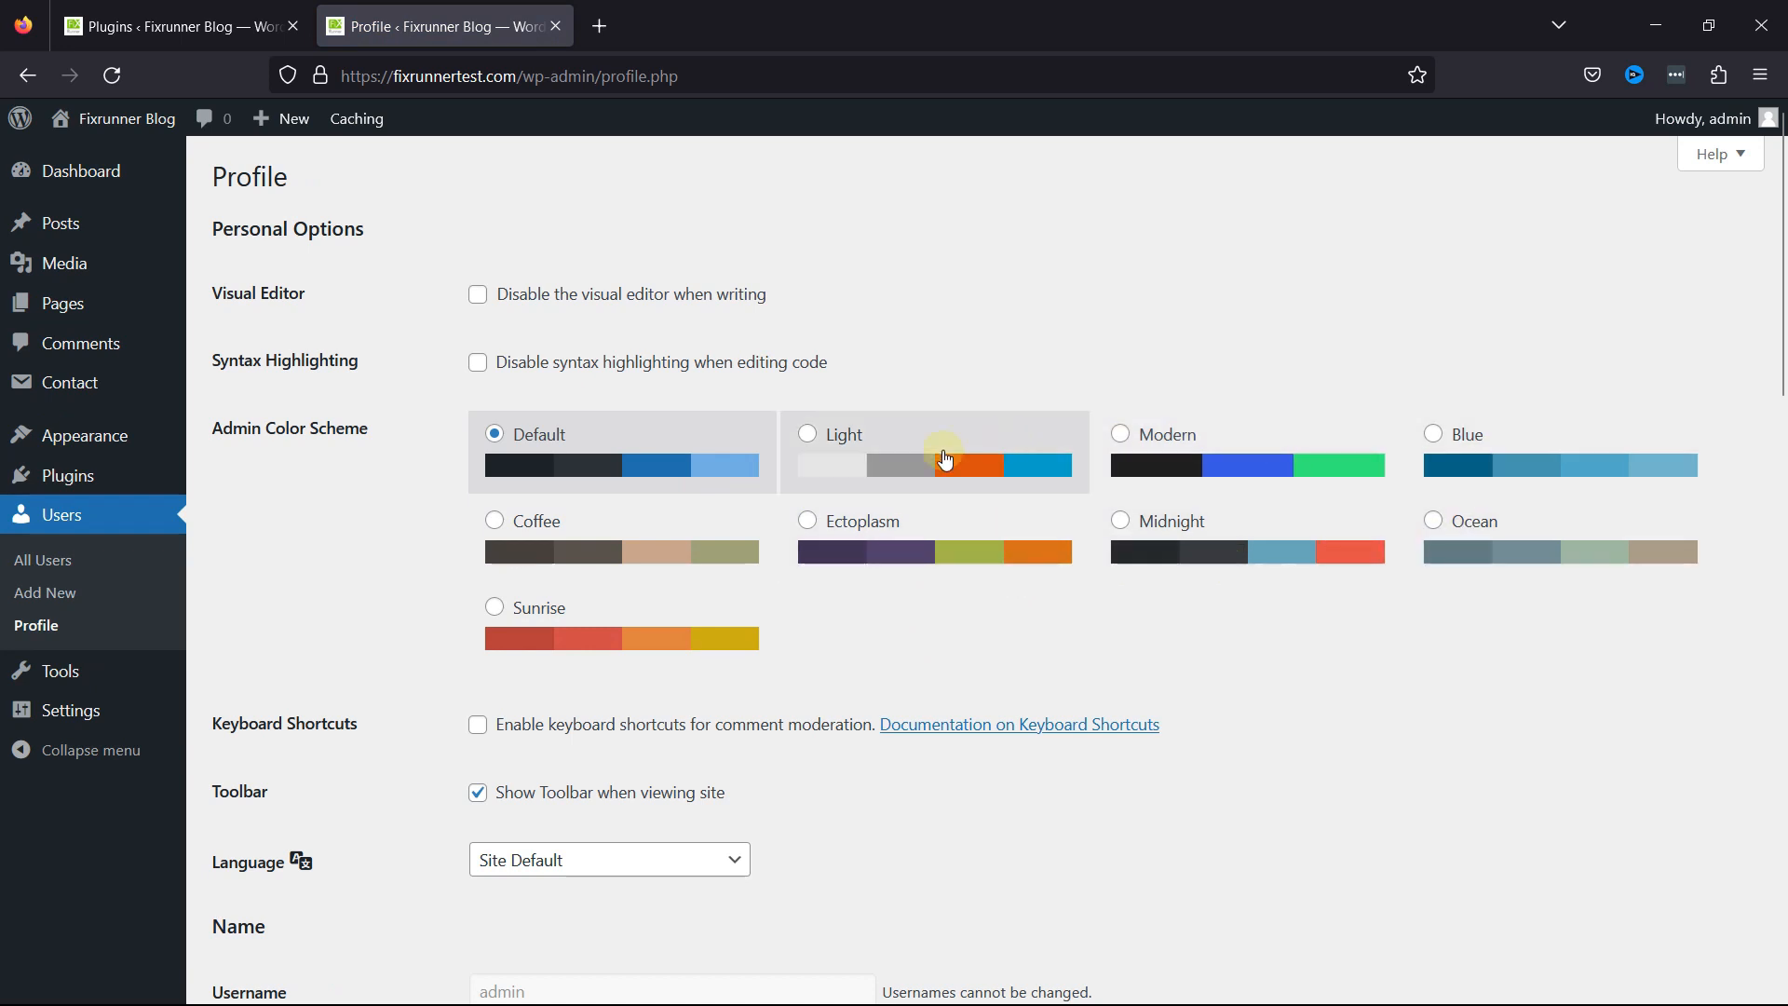
mouse_move(952, 624)
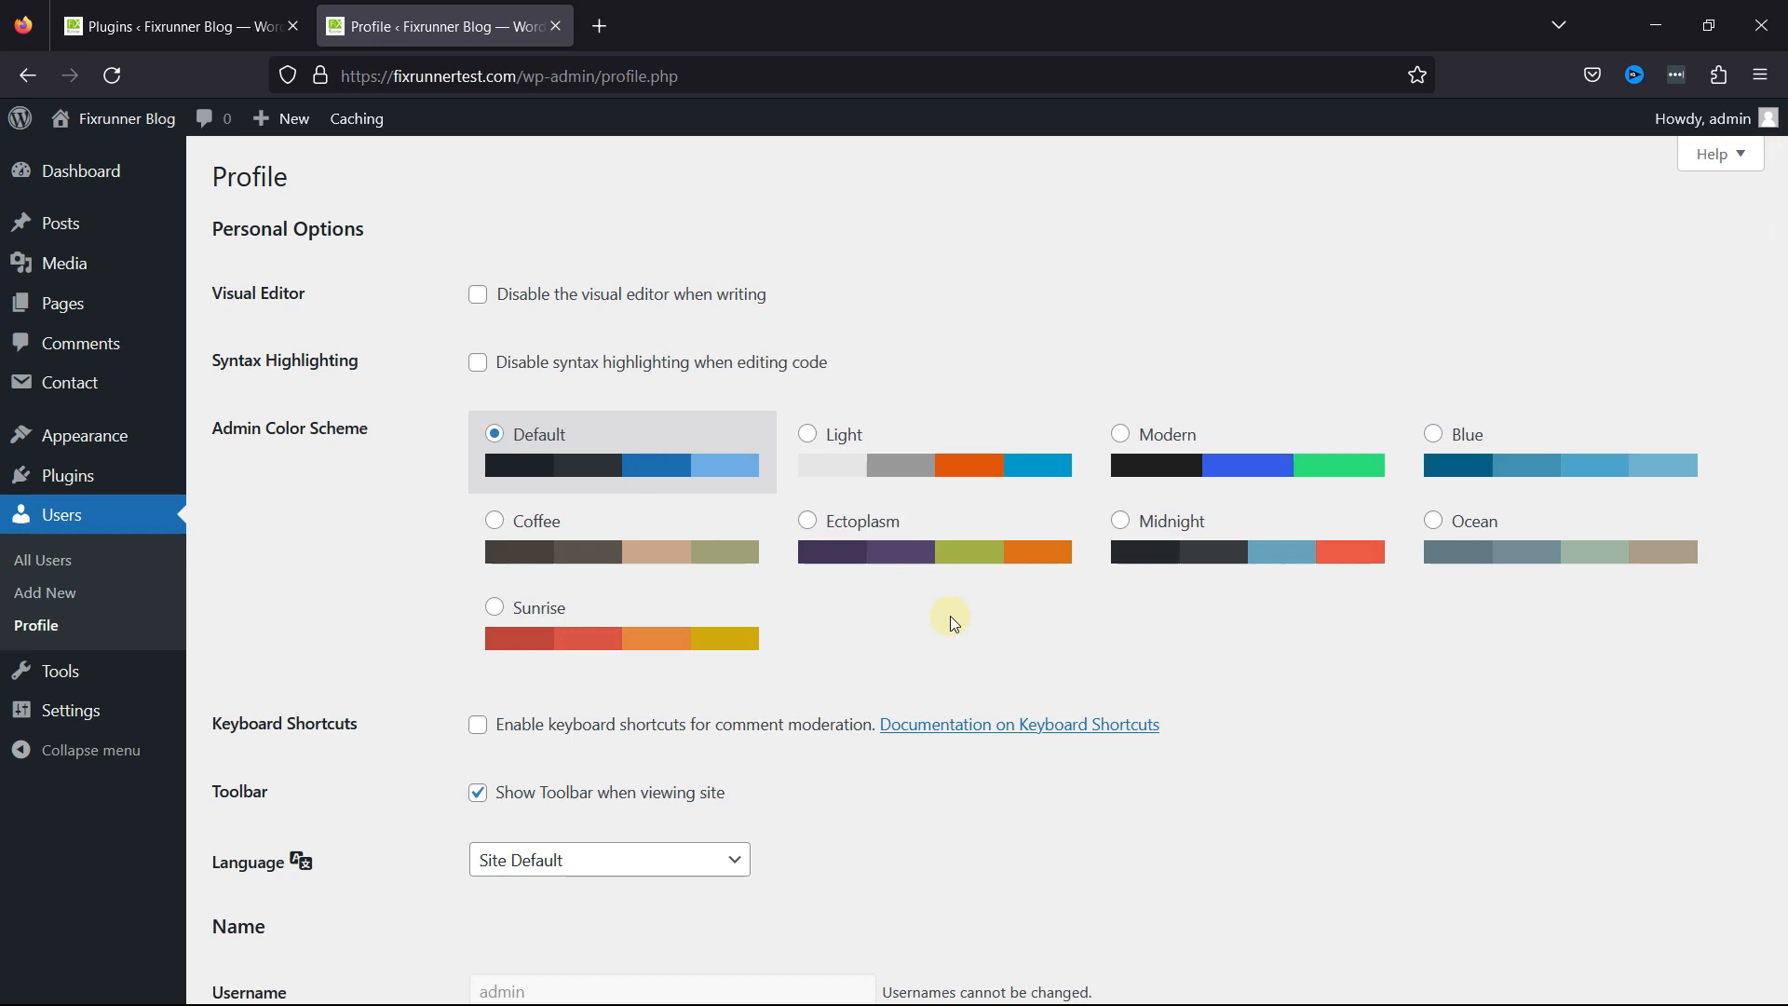
- Switch to the Installed Plugins page where Admin Color Schemer shows as active
left_click(177, 24)
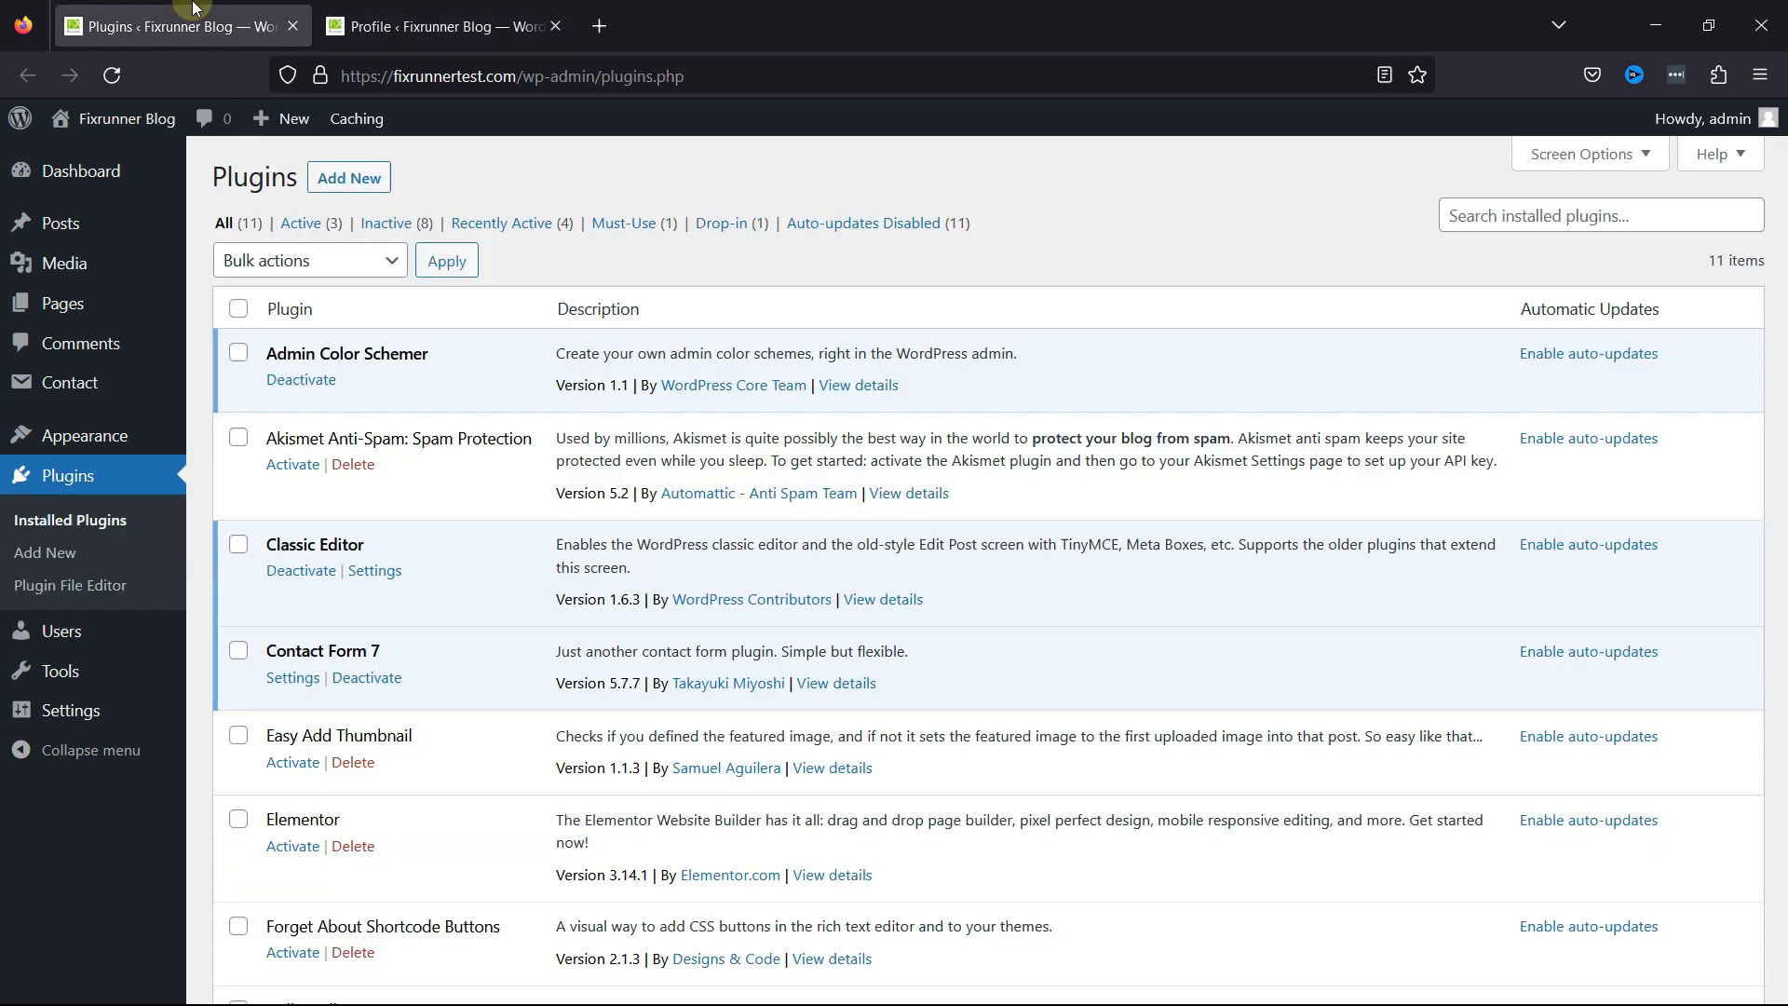
mouse_move(479, 343)
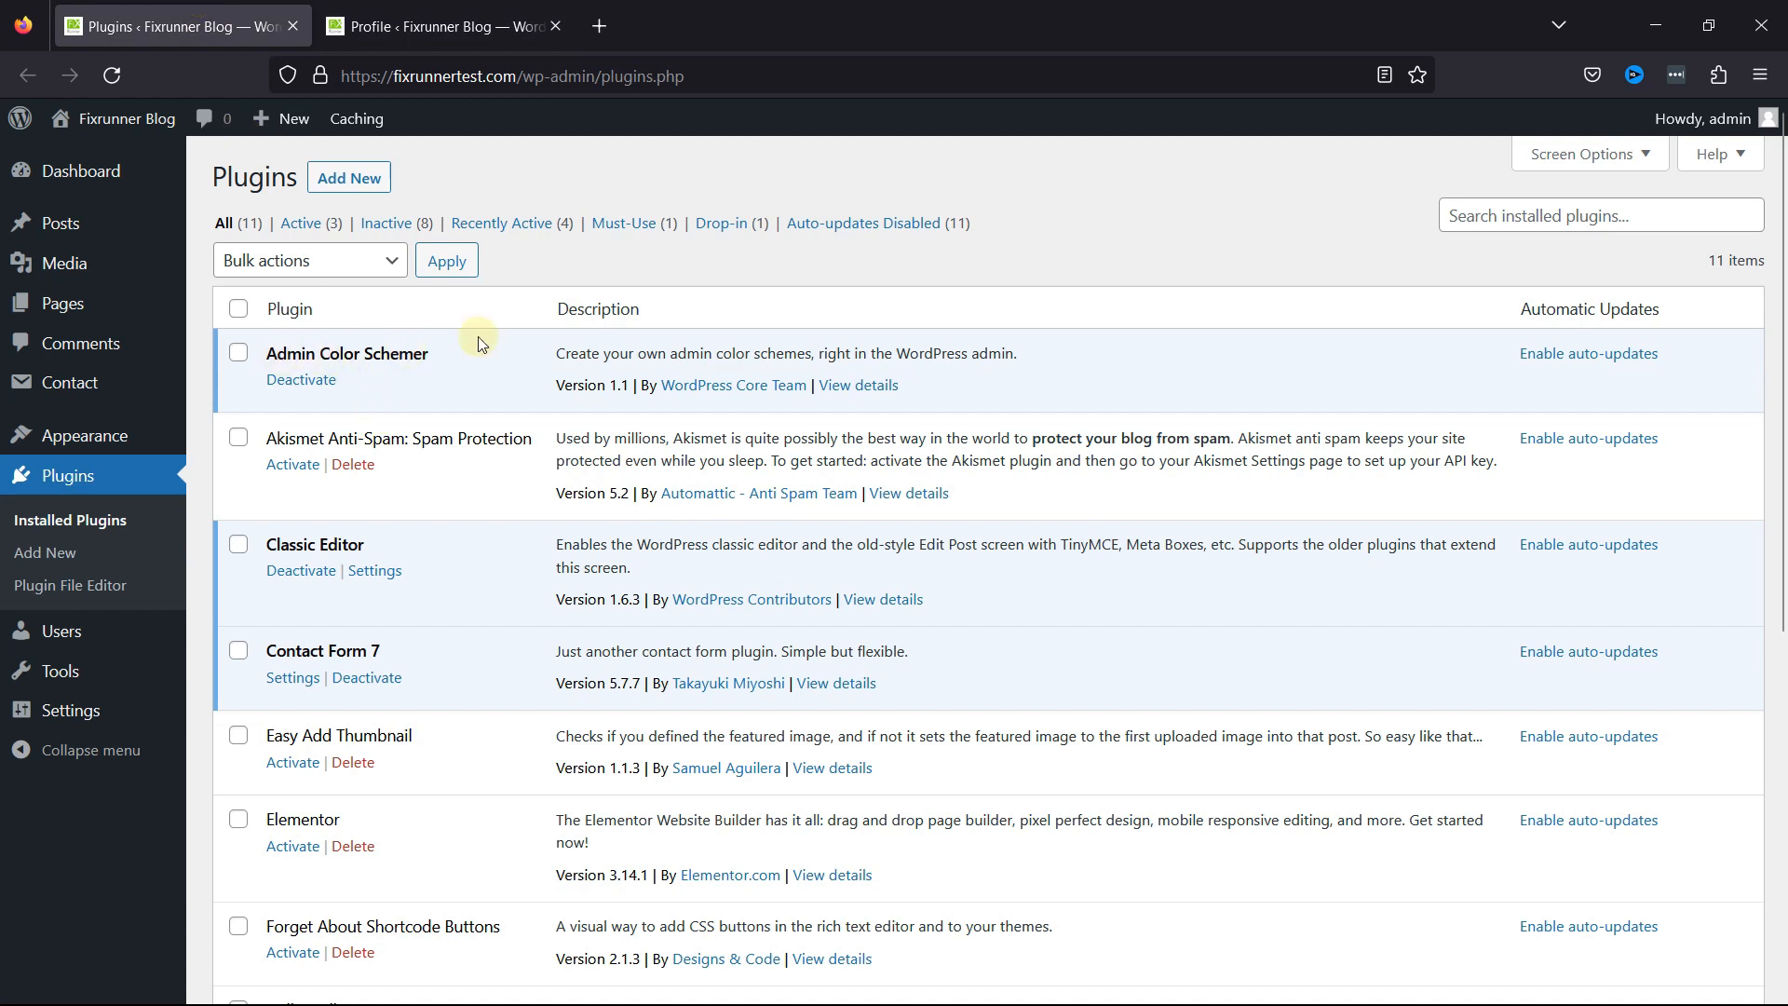
mouse_move(452, 354)
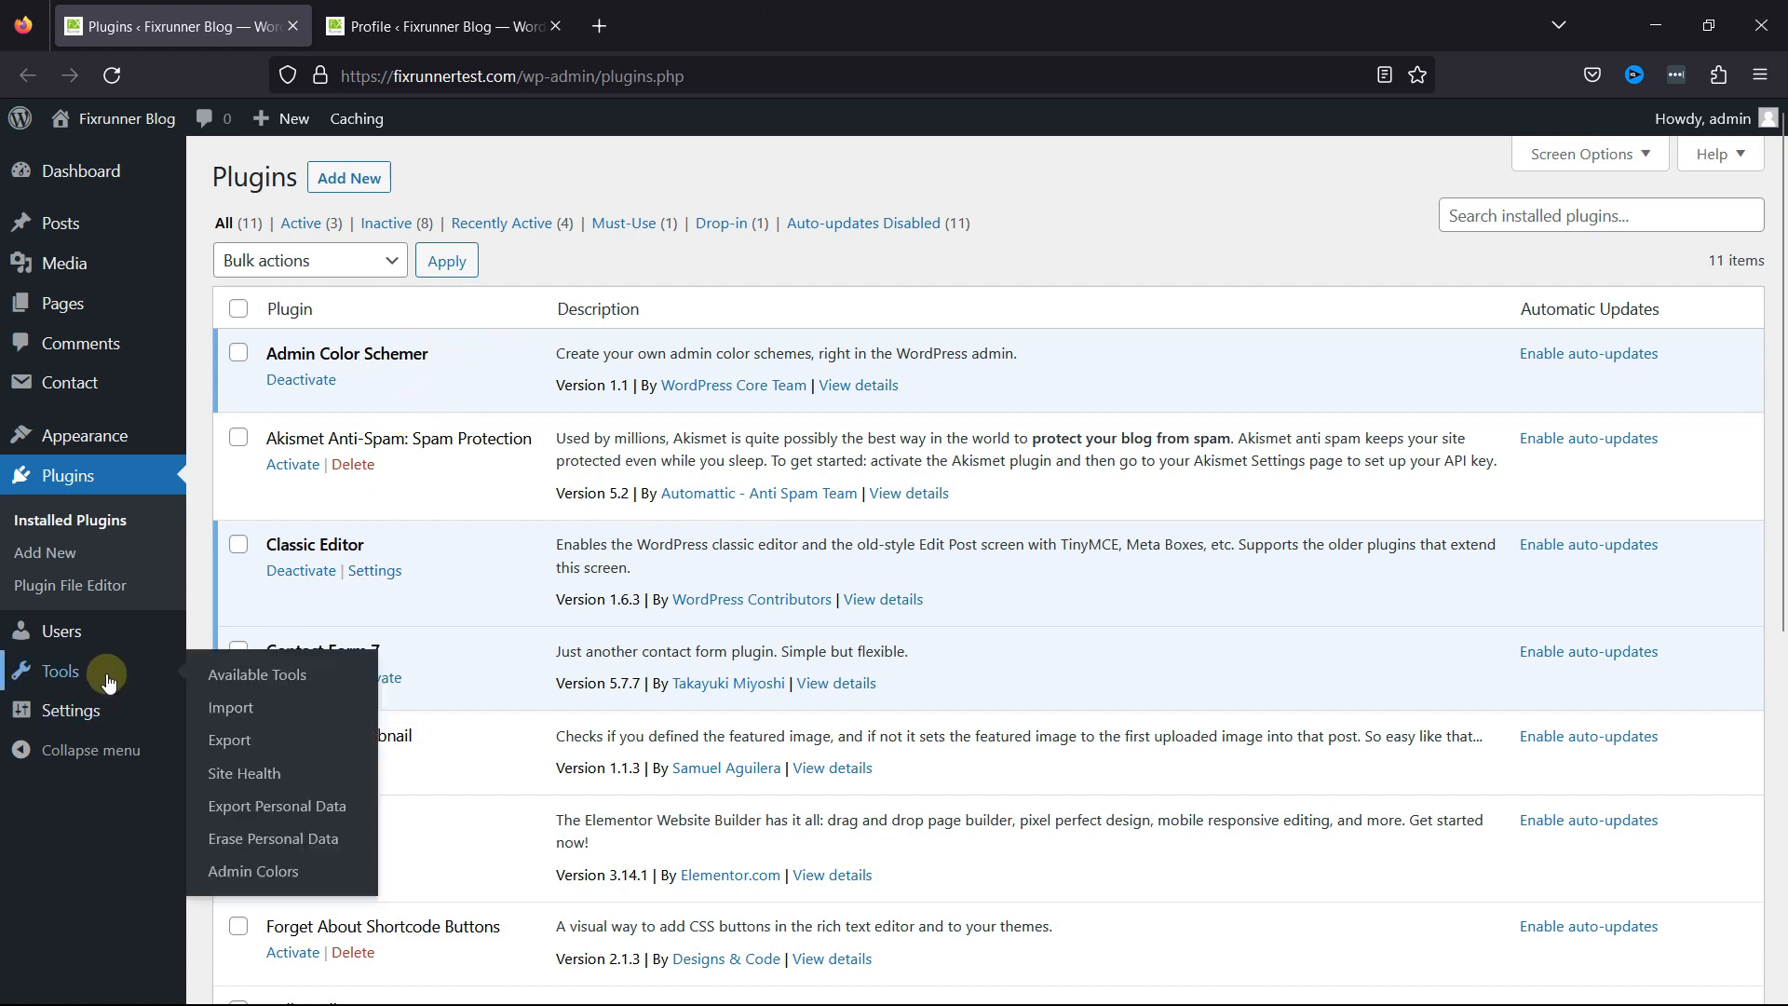
mouse_move(253, 870)
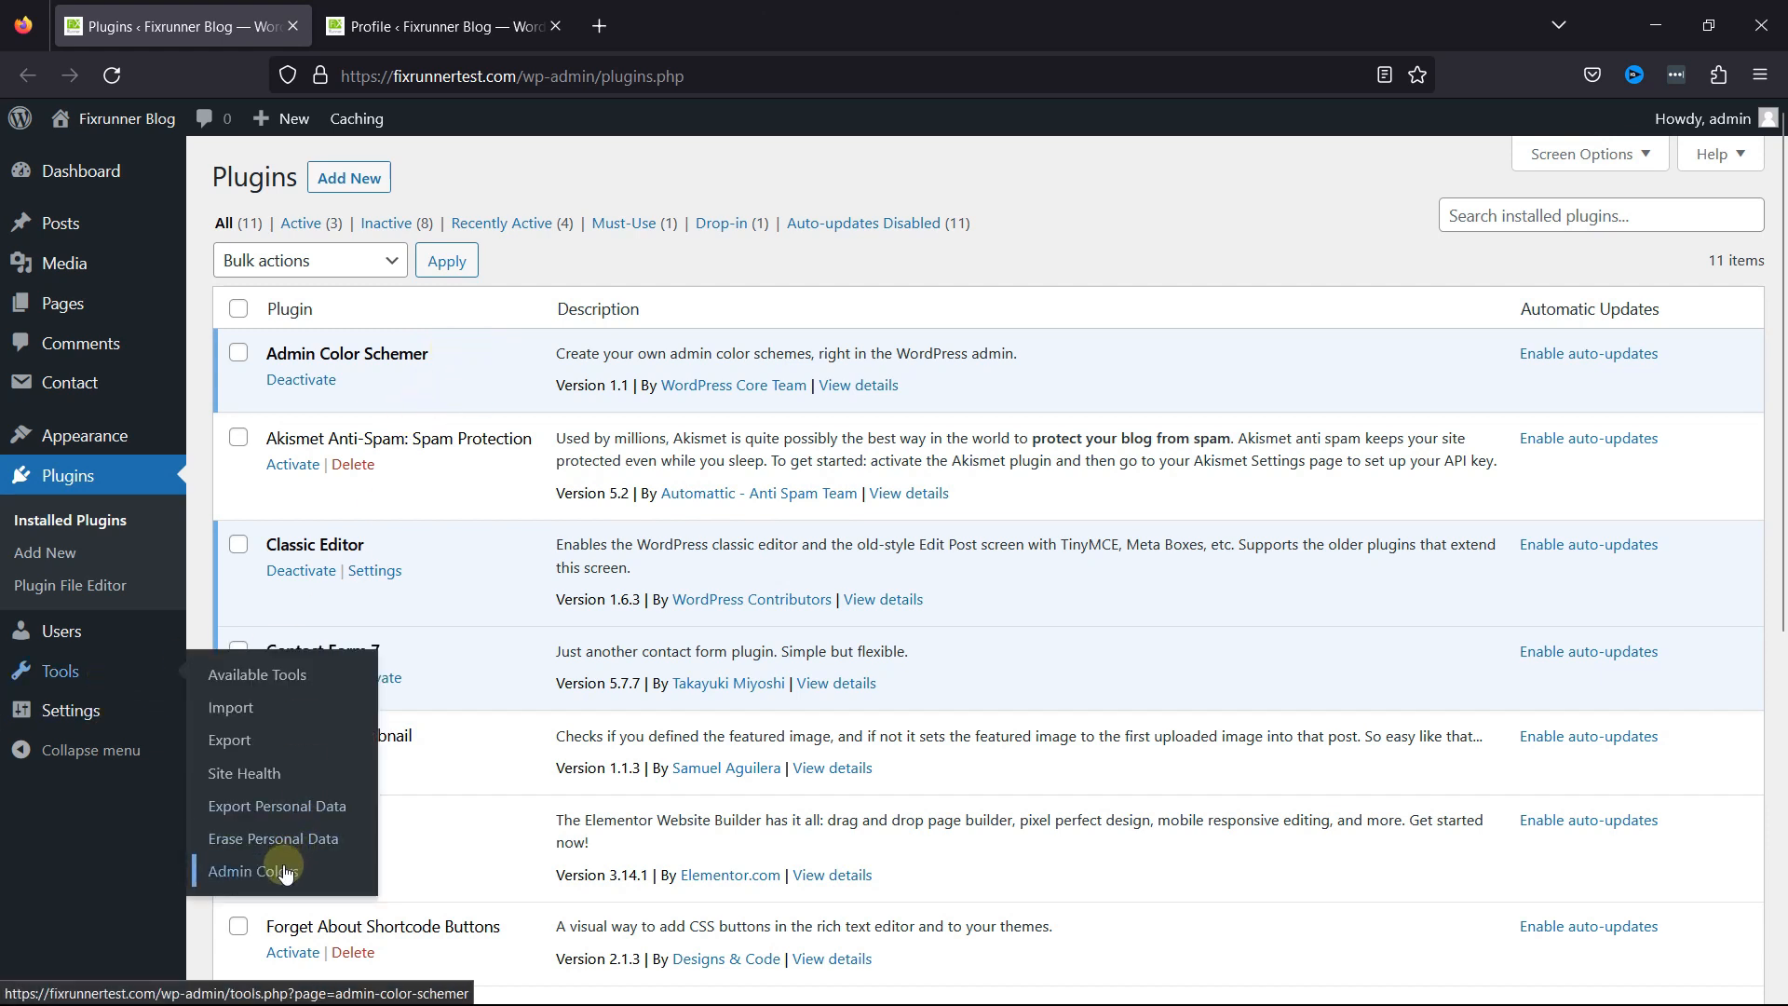
- Launch Admin Colors under Tools, showing Base, Icon, Highlight and Notification pickers
left_click(254, 870)
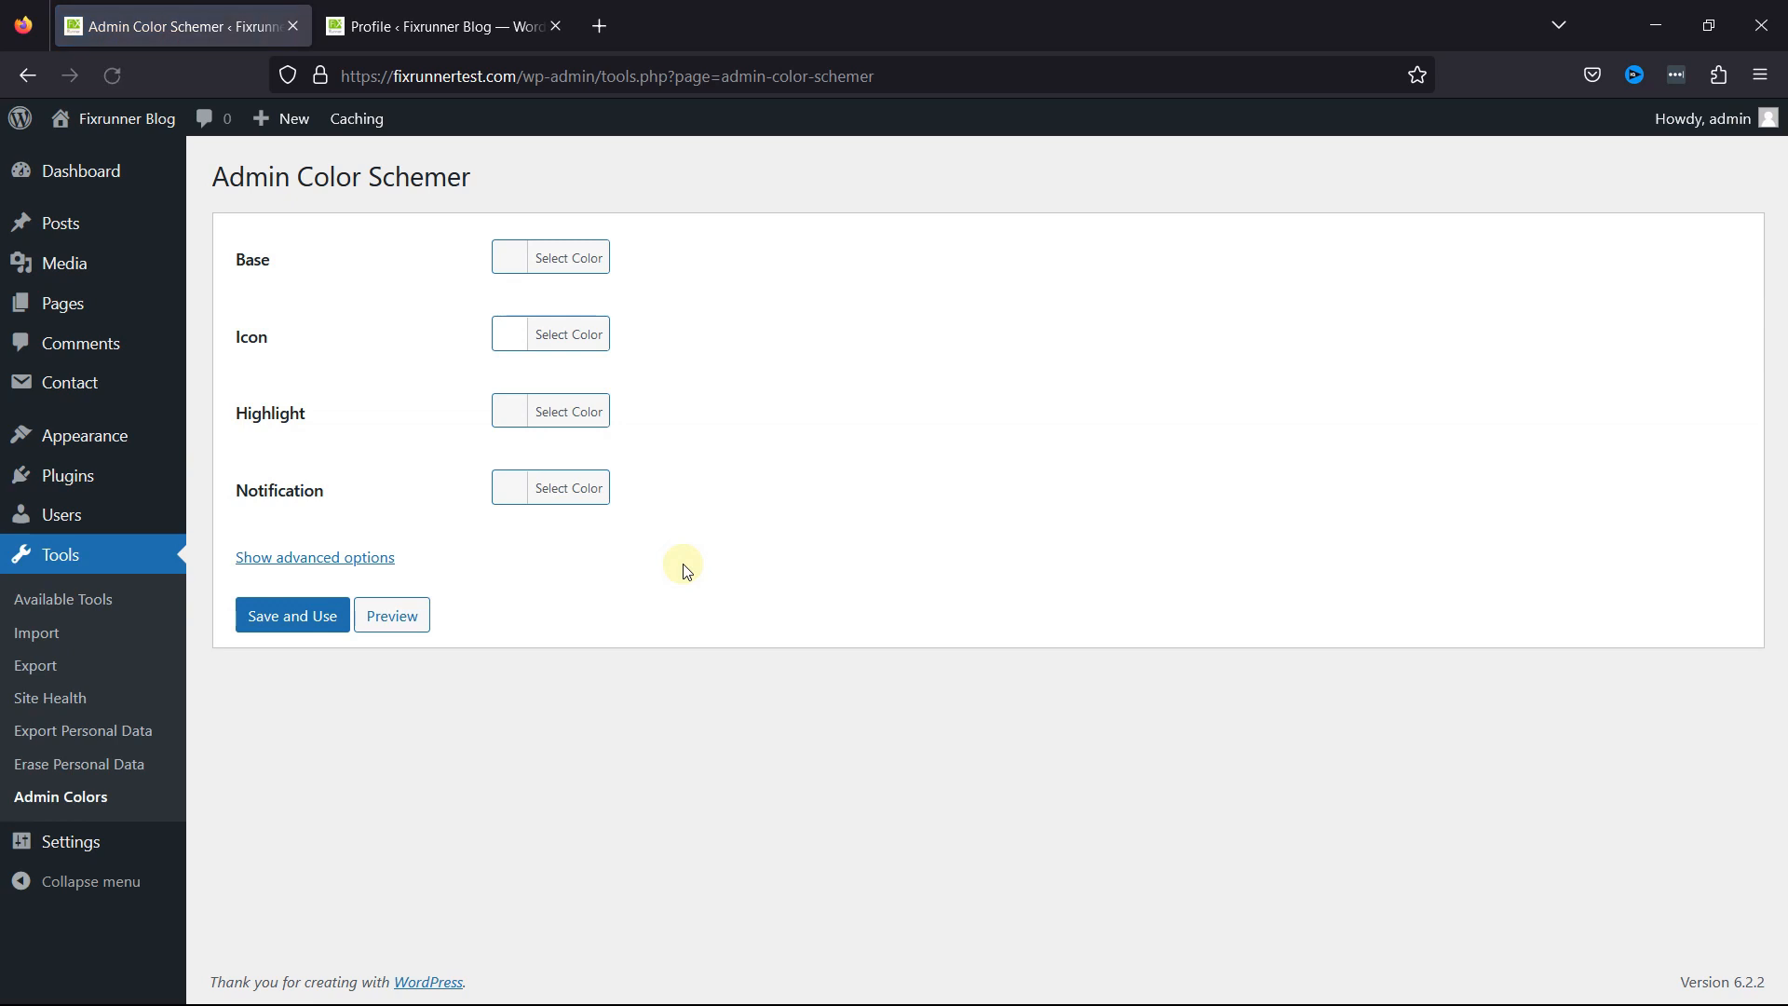
mouse_move(369, 380)
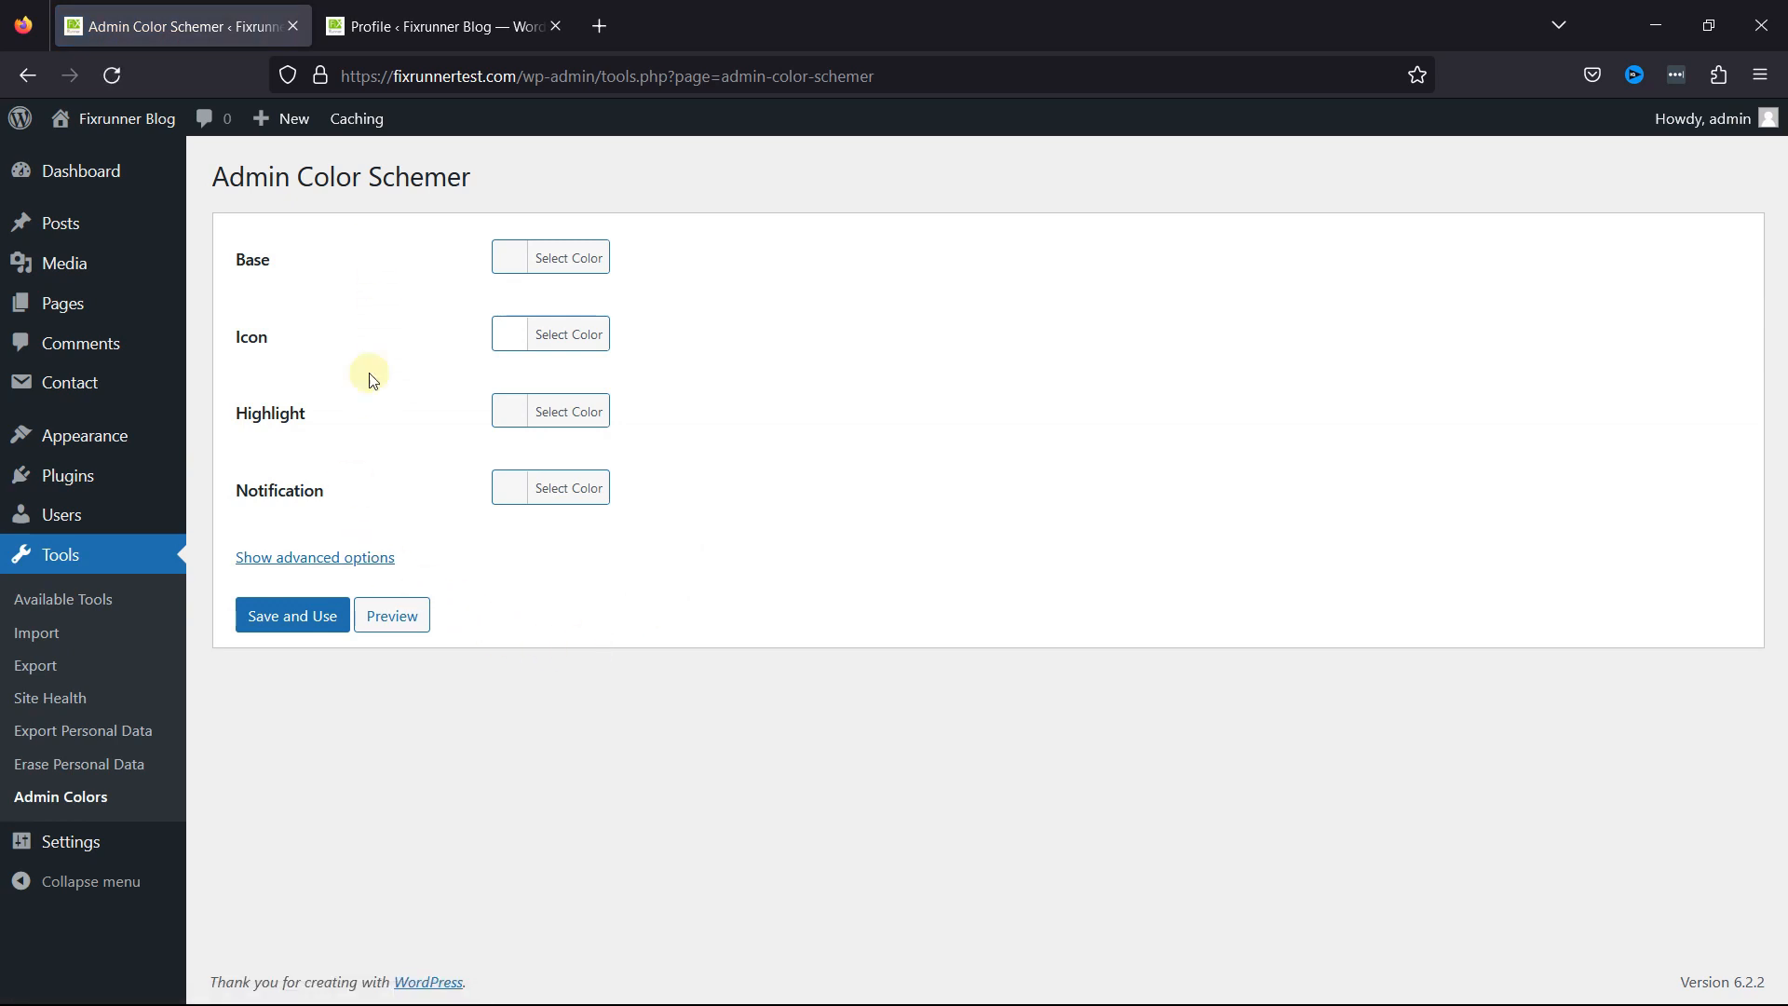
mouse_move(520, 277)
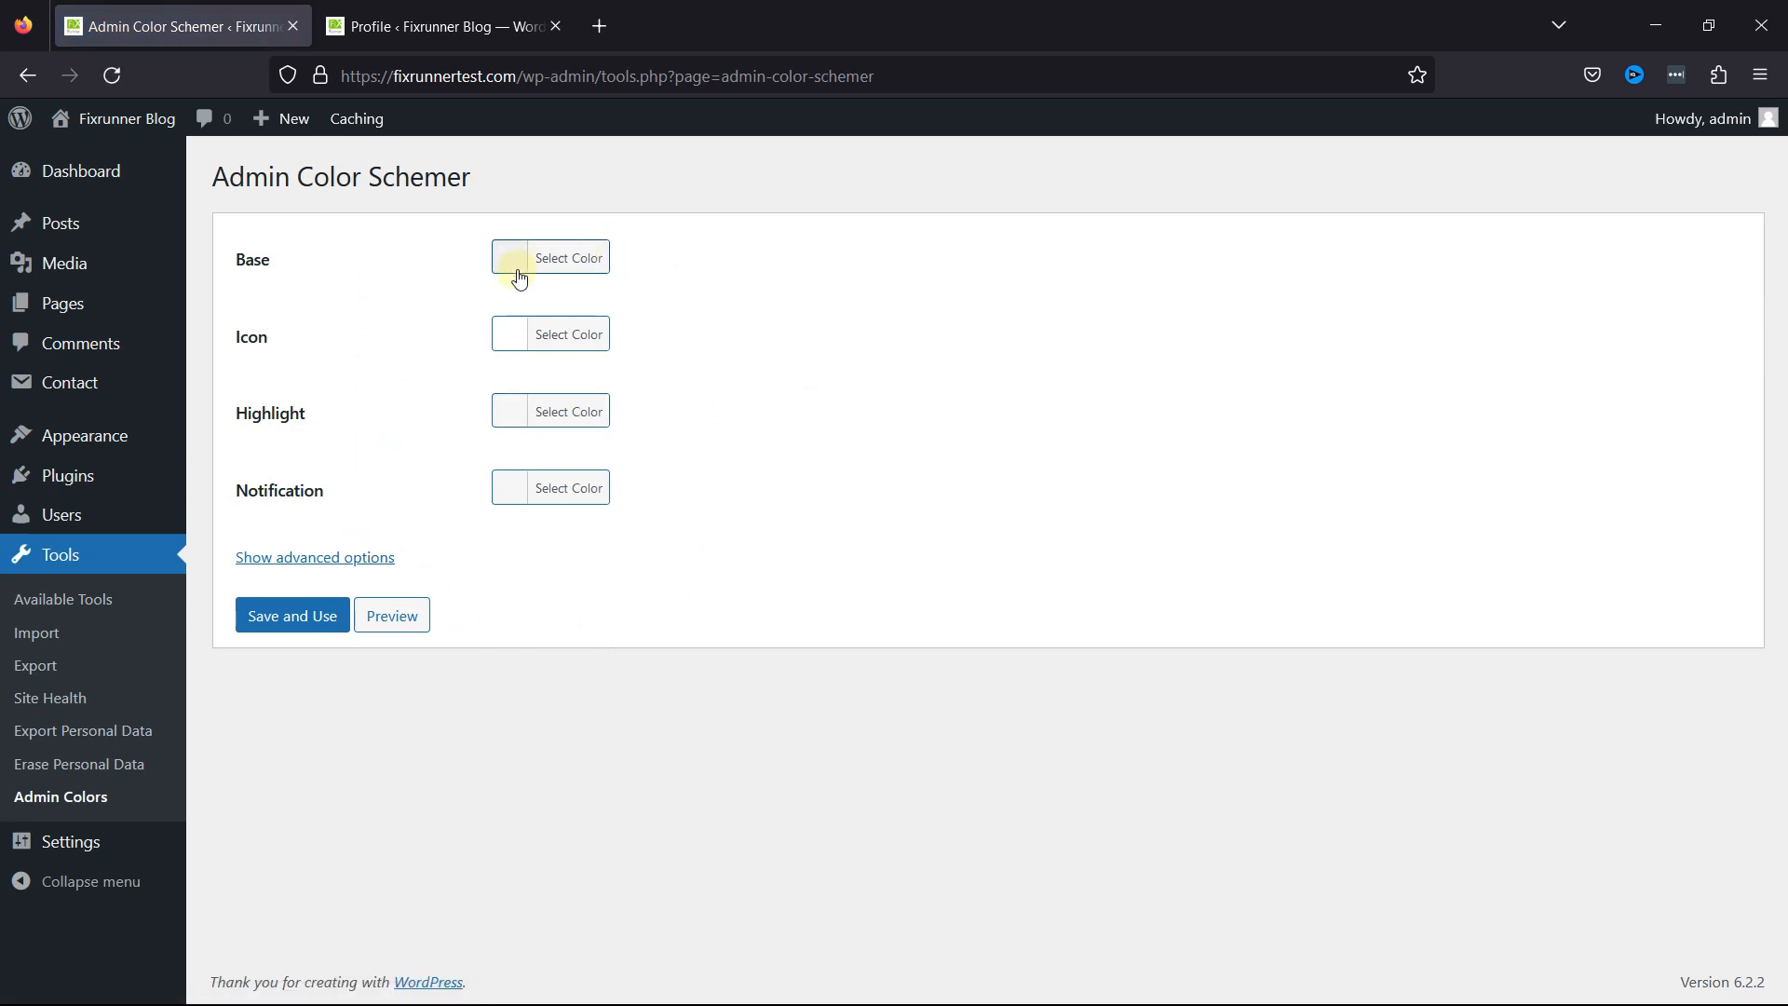
- Pick green for Base, red for Icon, yellow for Highlight and purple for Notification
left_click(549, 257)
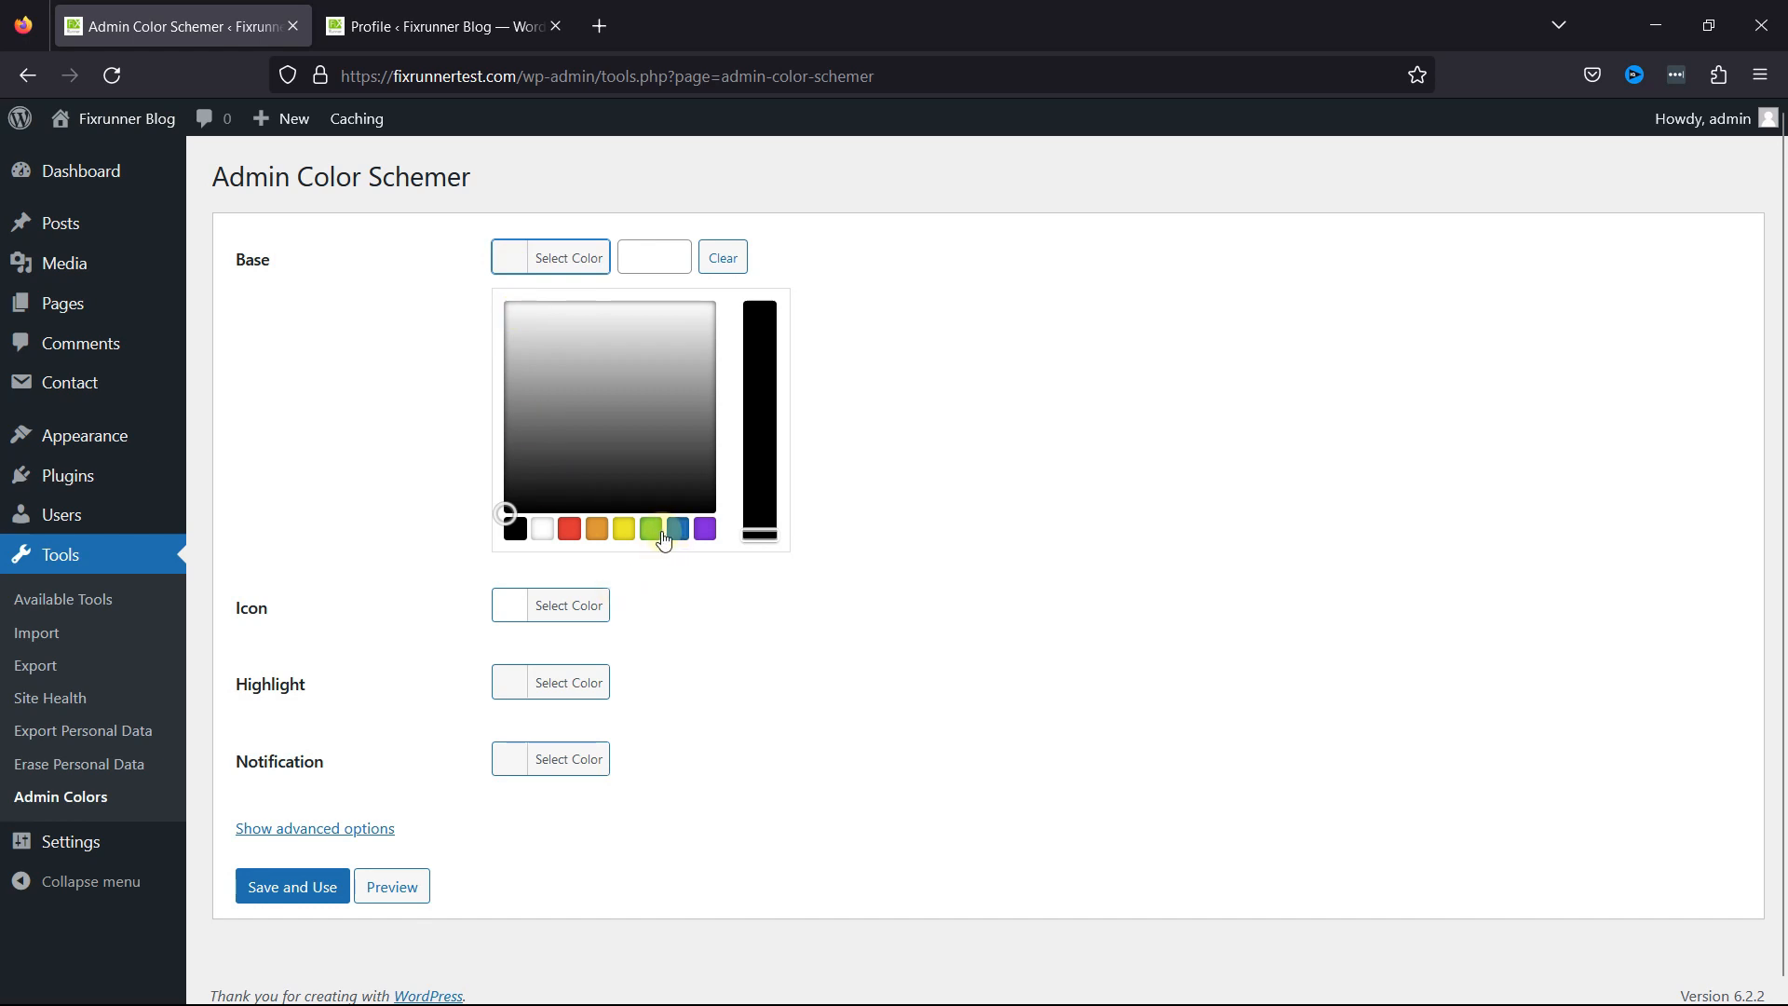
left_click(650, 527)
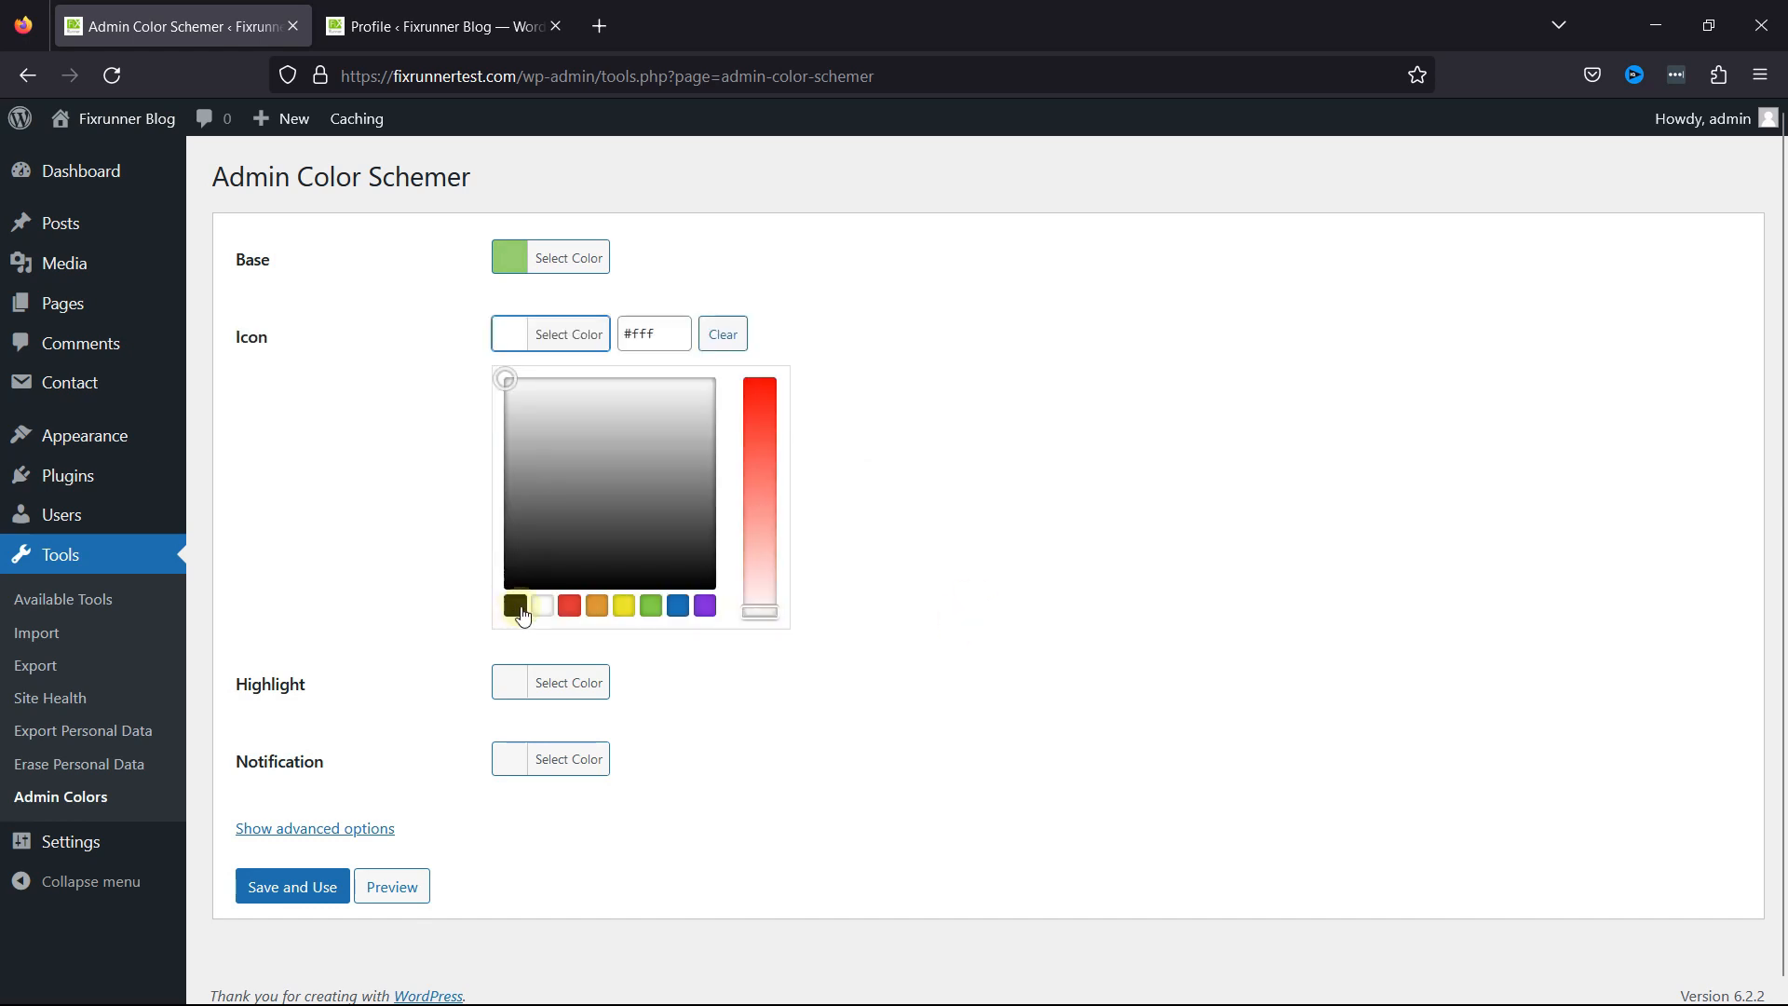
mouse_move(546, 605)
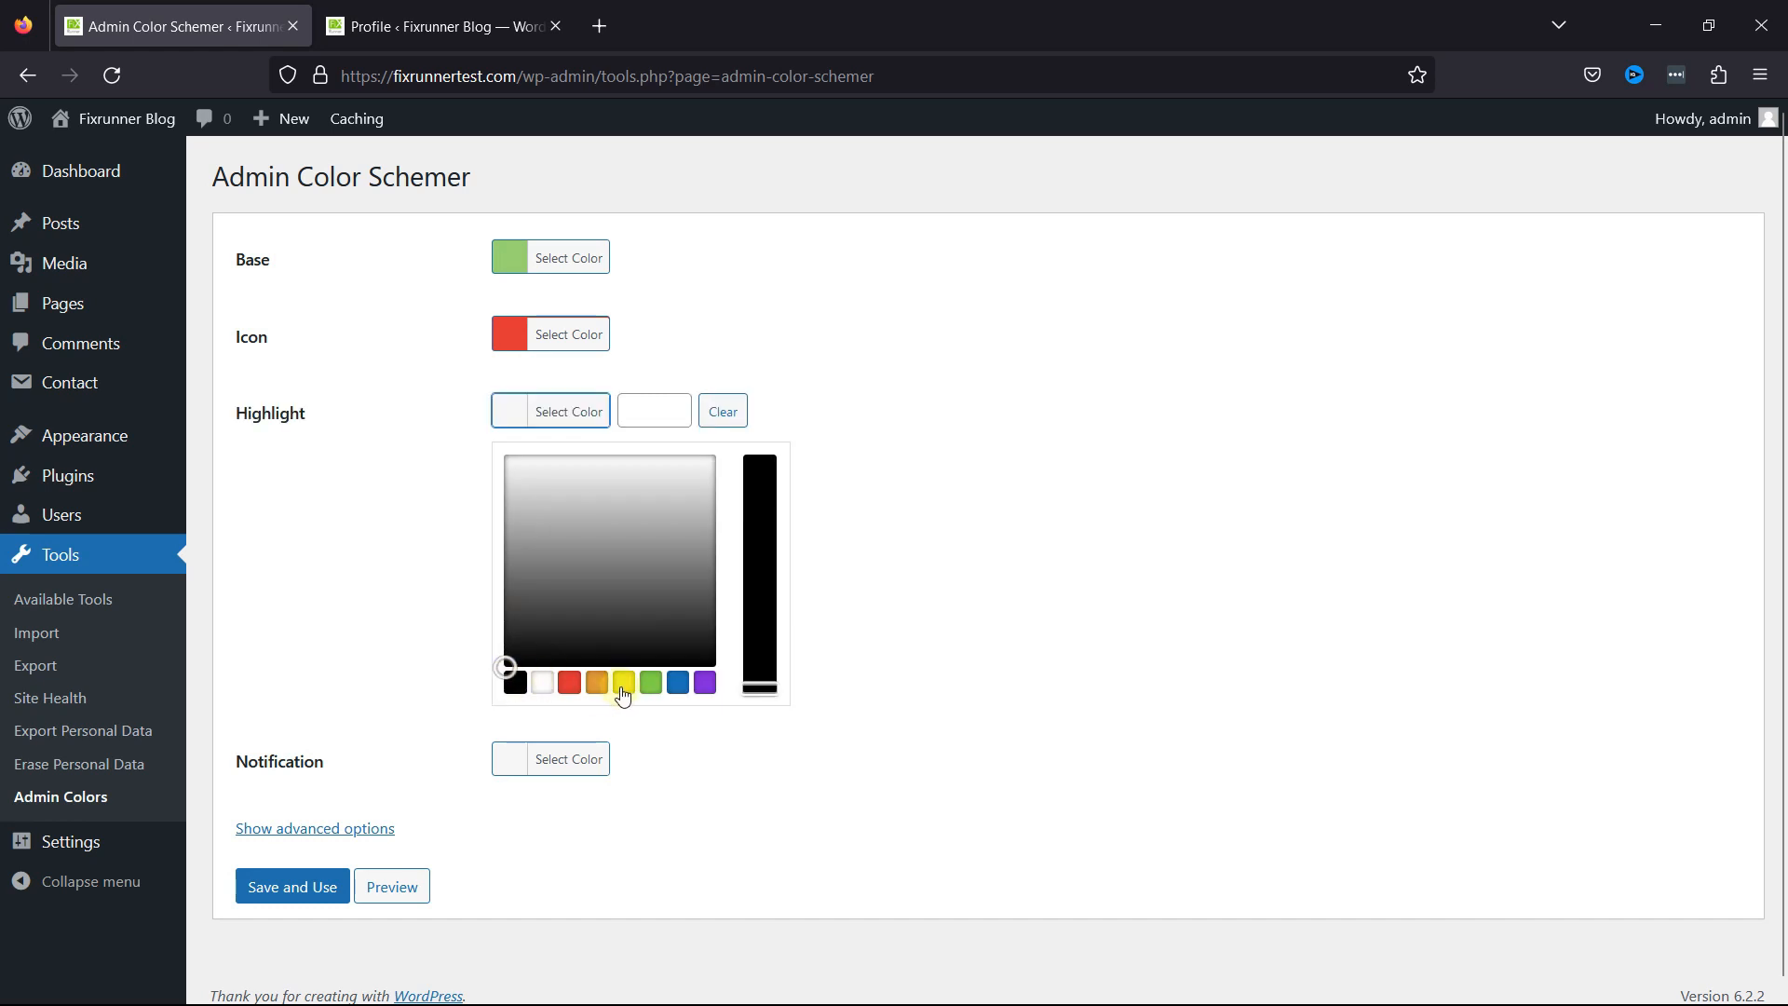
left_click(622, 681)
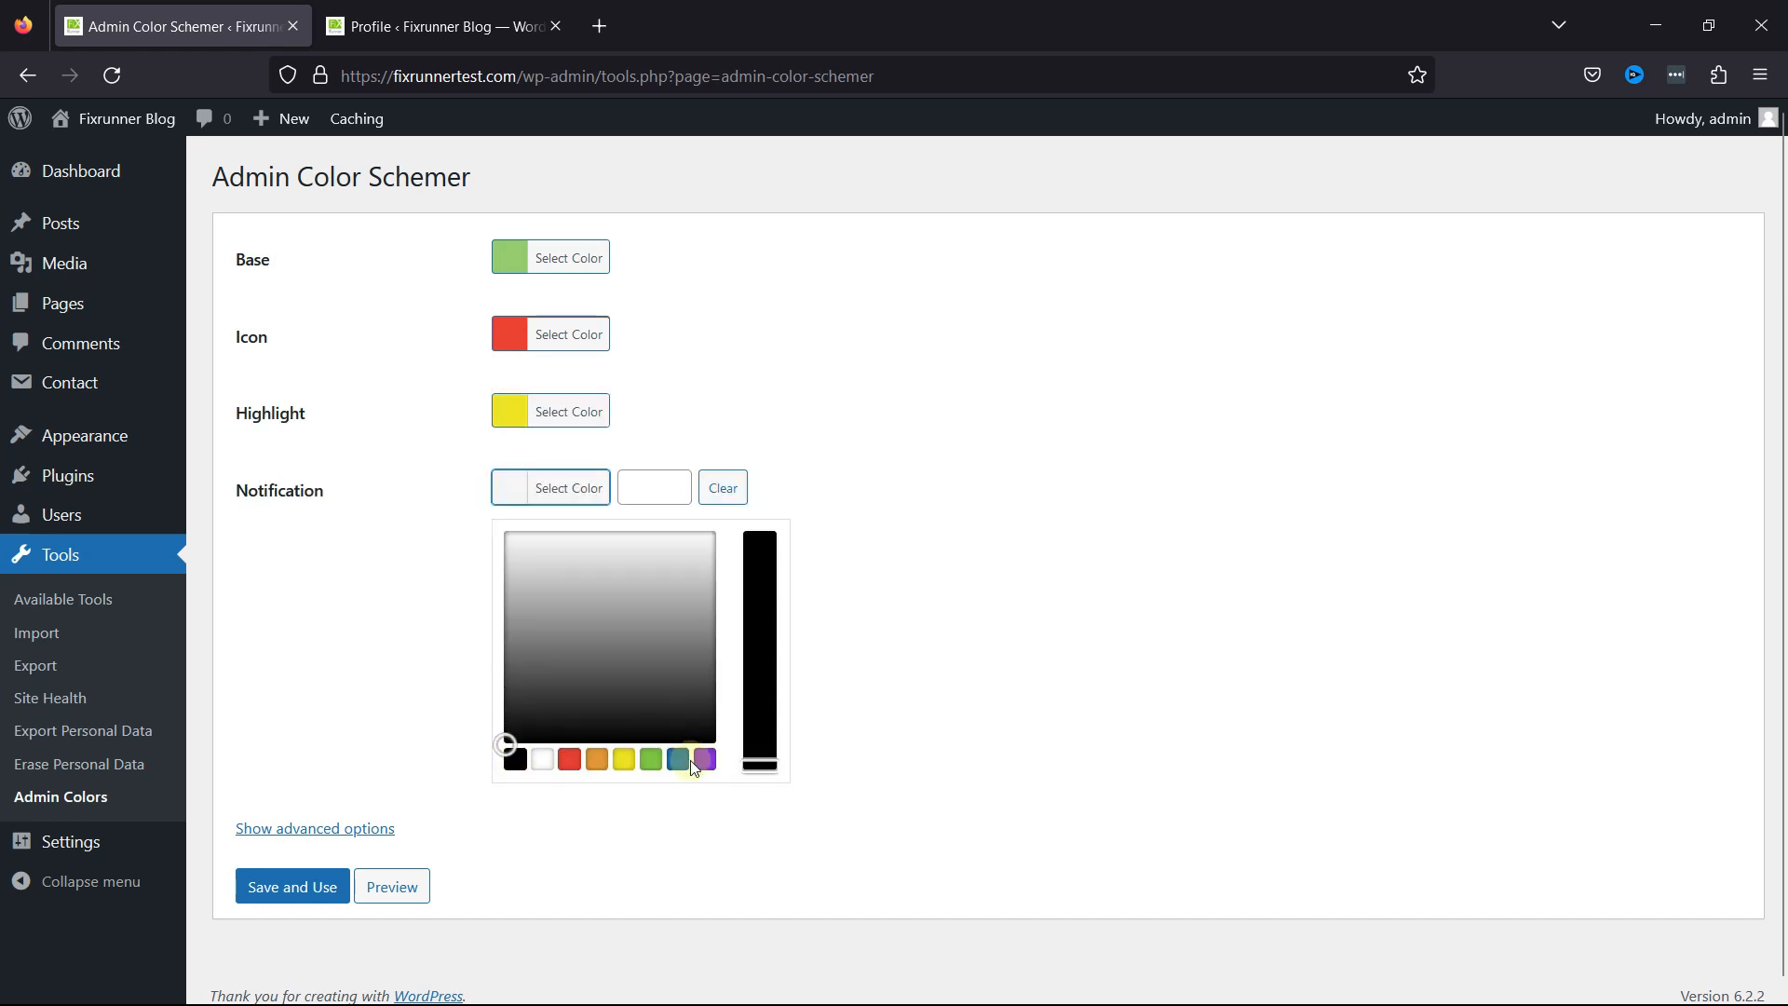
left_click(703, 758)
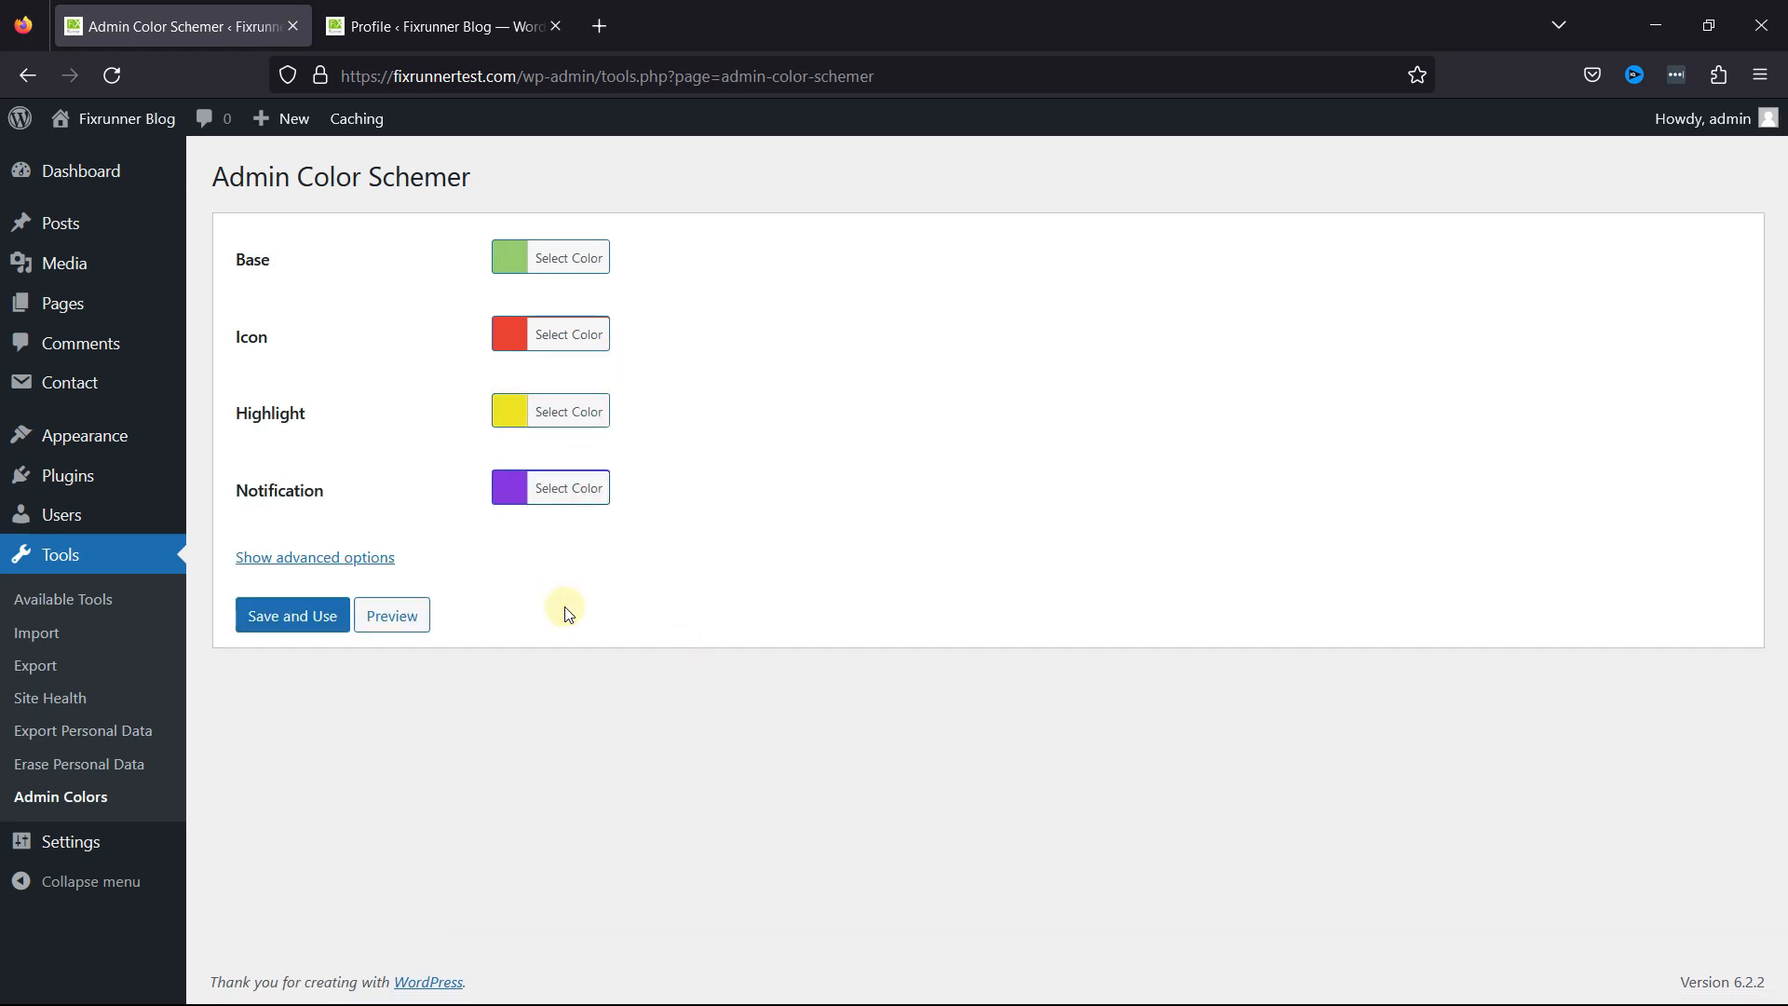
- Reveal advanced options and Save and Use the scheme, recolouring the admin green, red and yellow
left_click(315, 557)
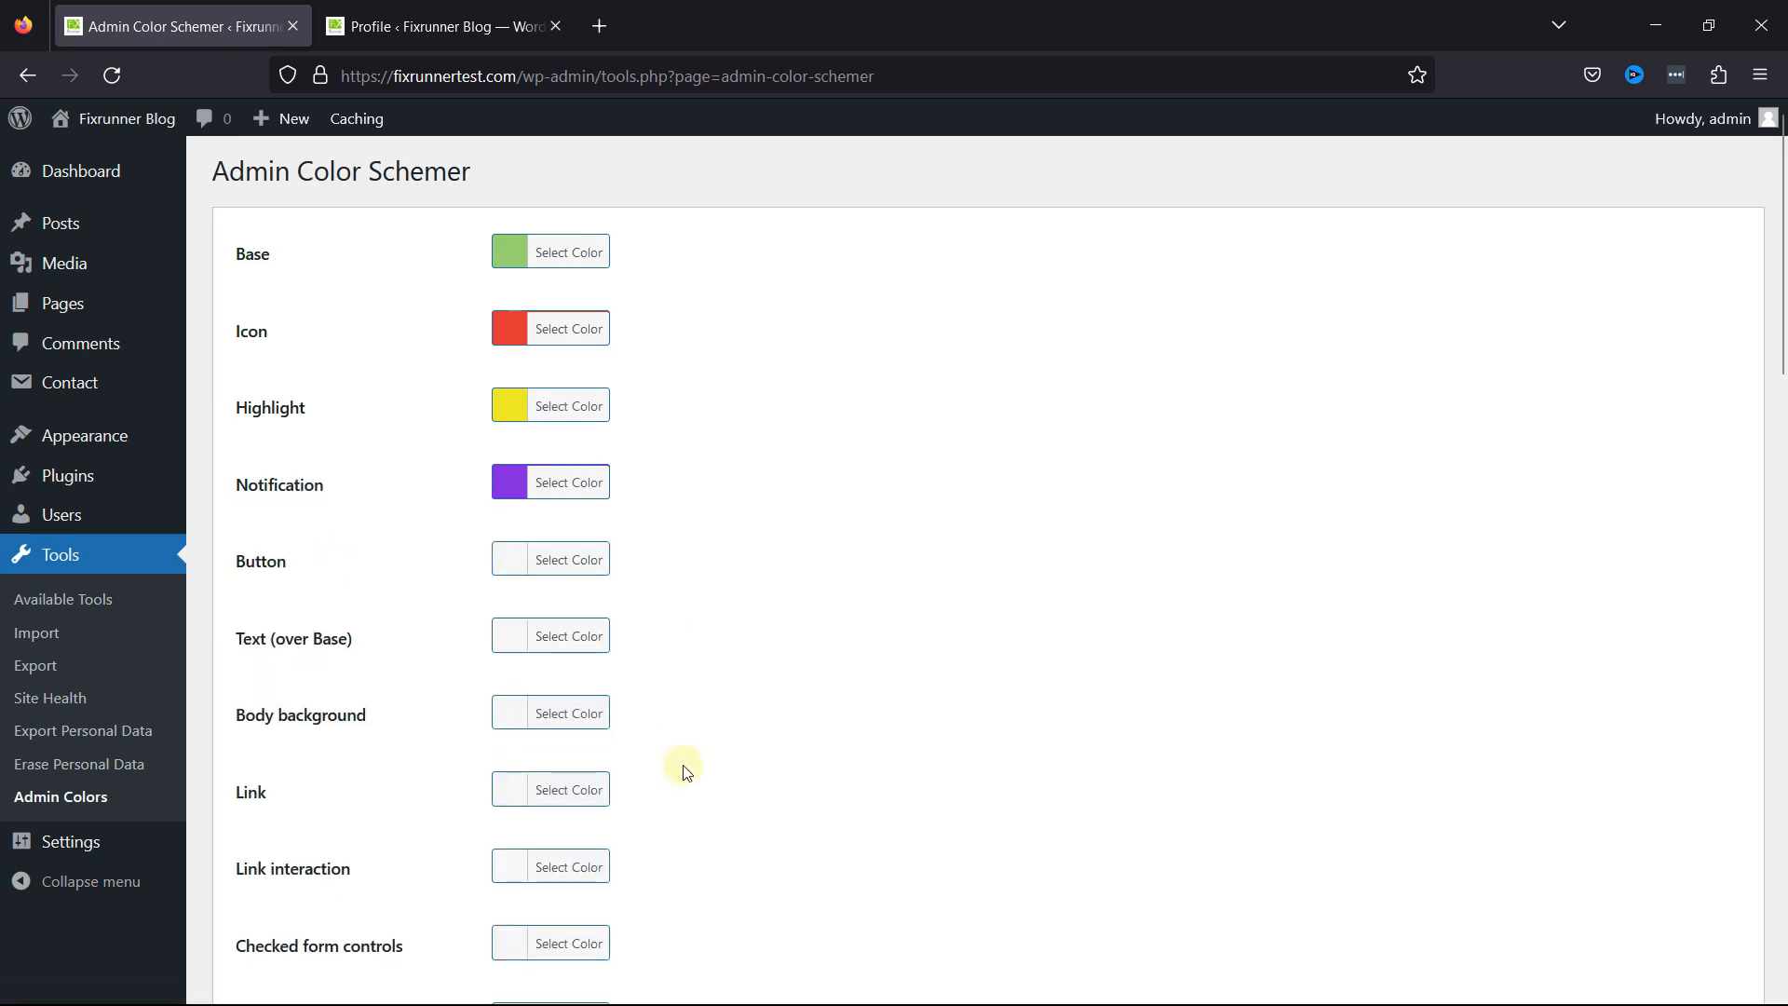
scroll("down", 3)
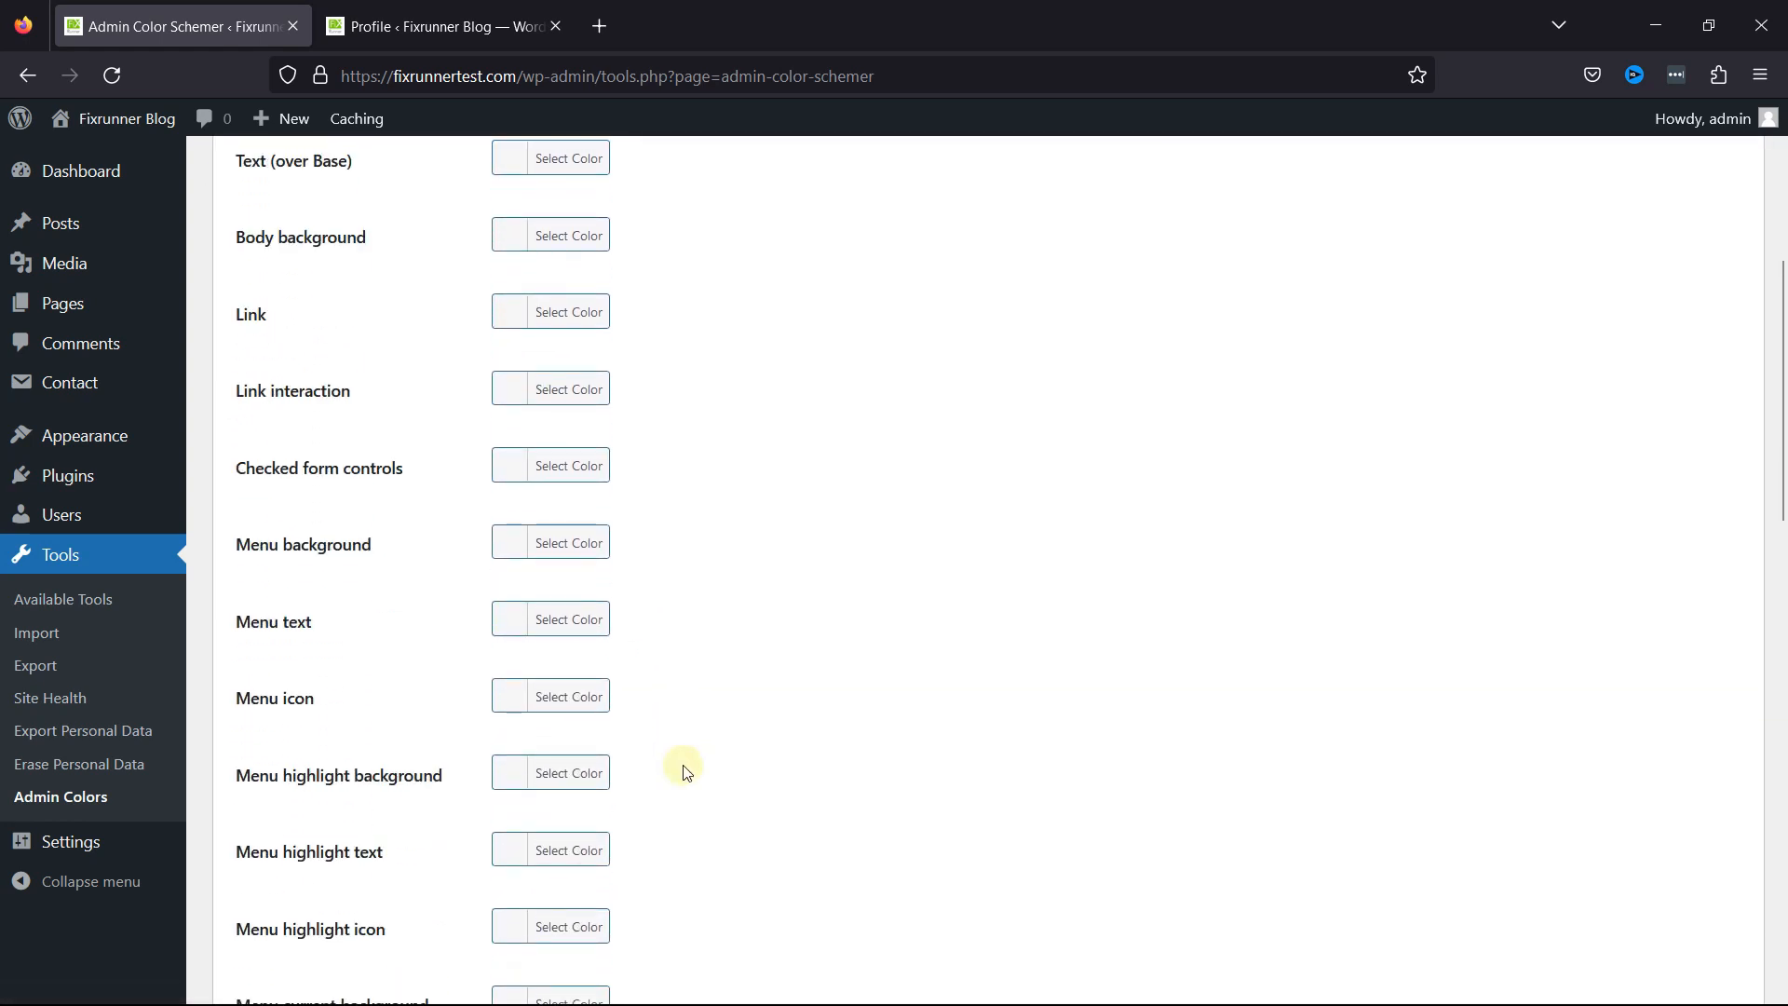
scroll("down", 3)
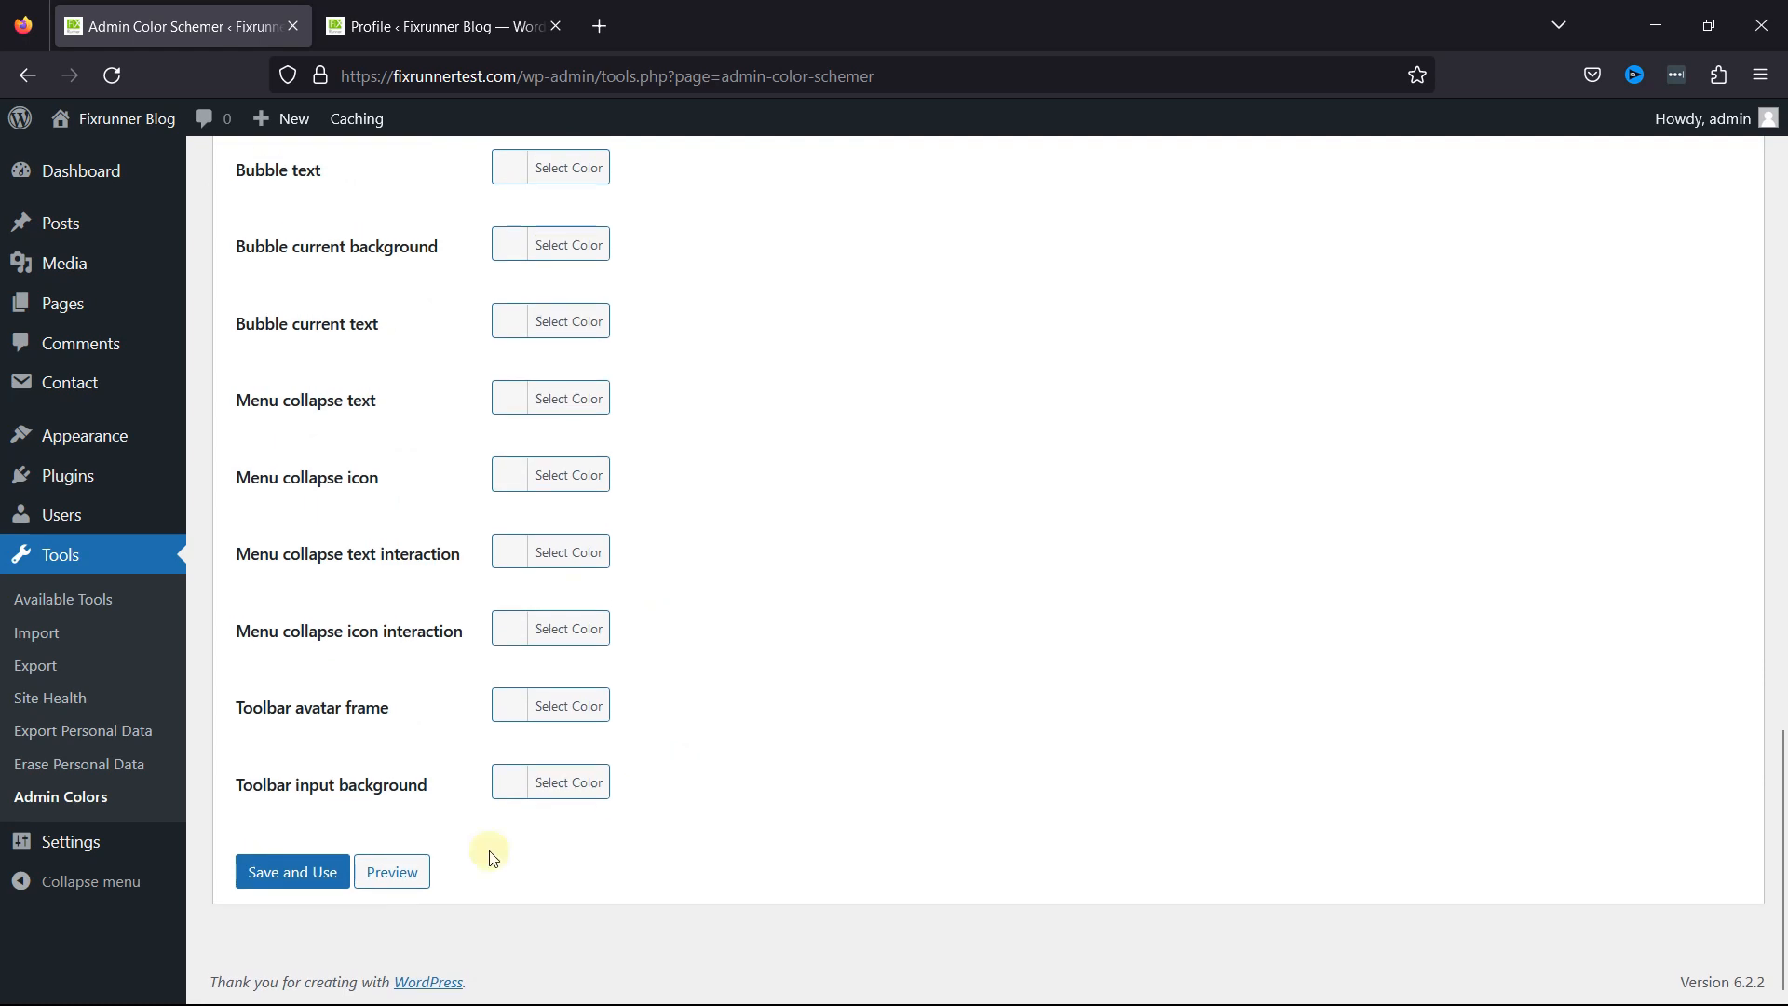
left_click(292, 872)
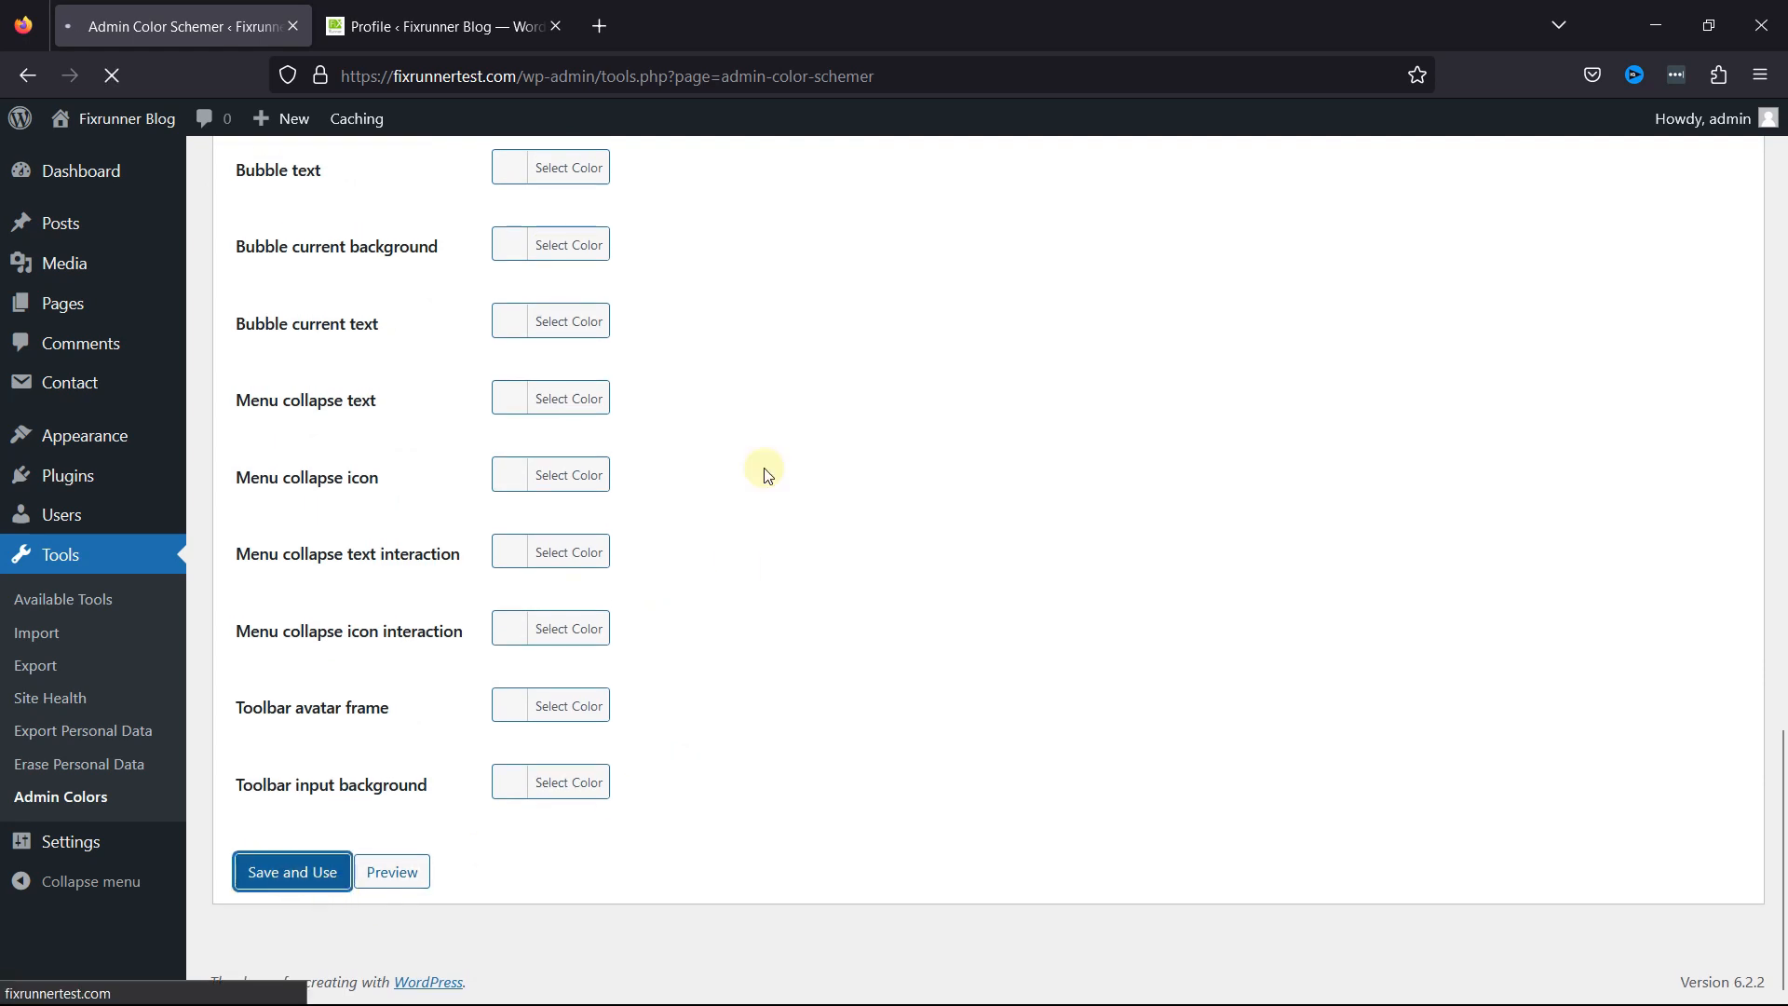
left_click(291, 872)
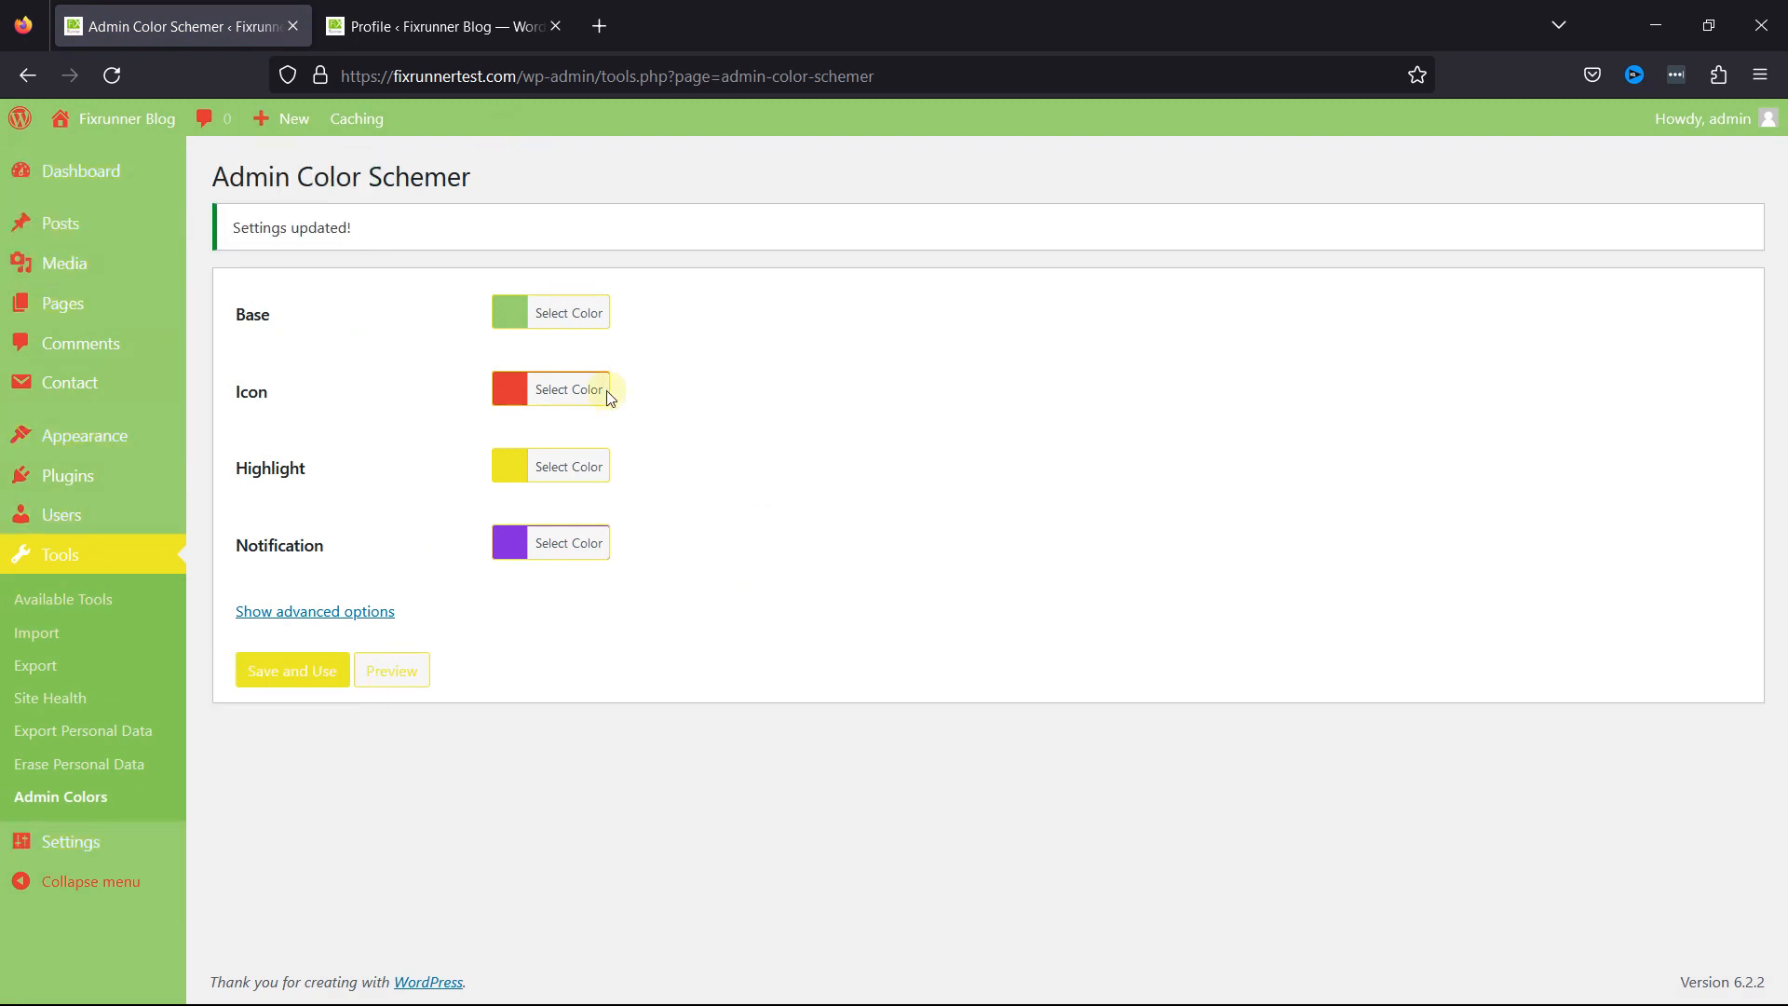
mouse_move(807, 572)
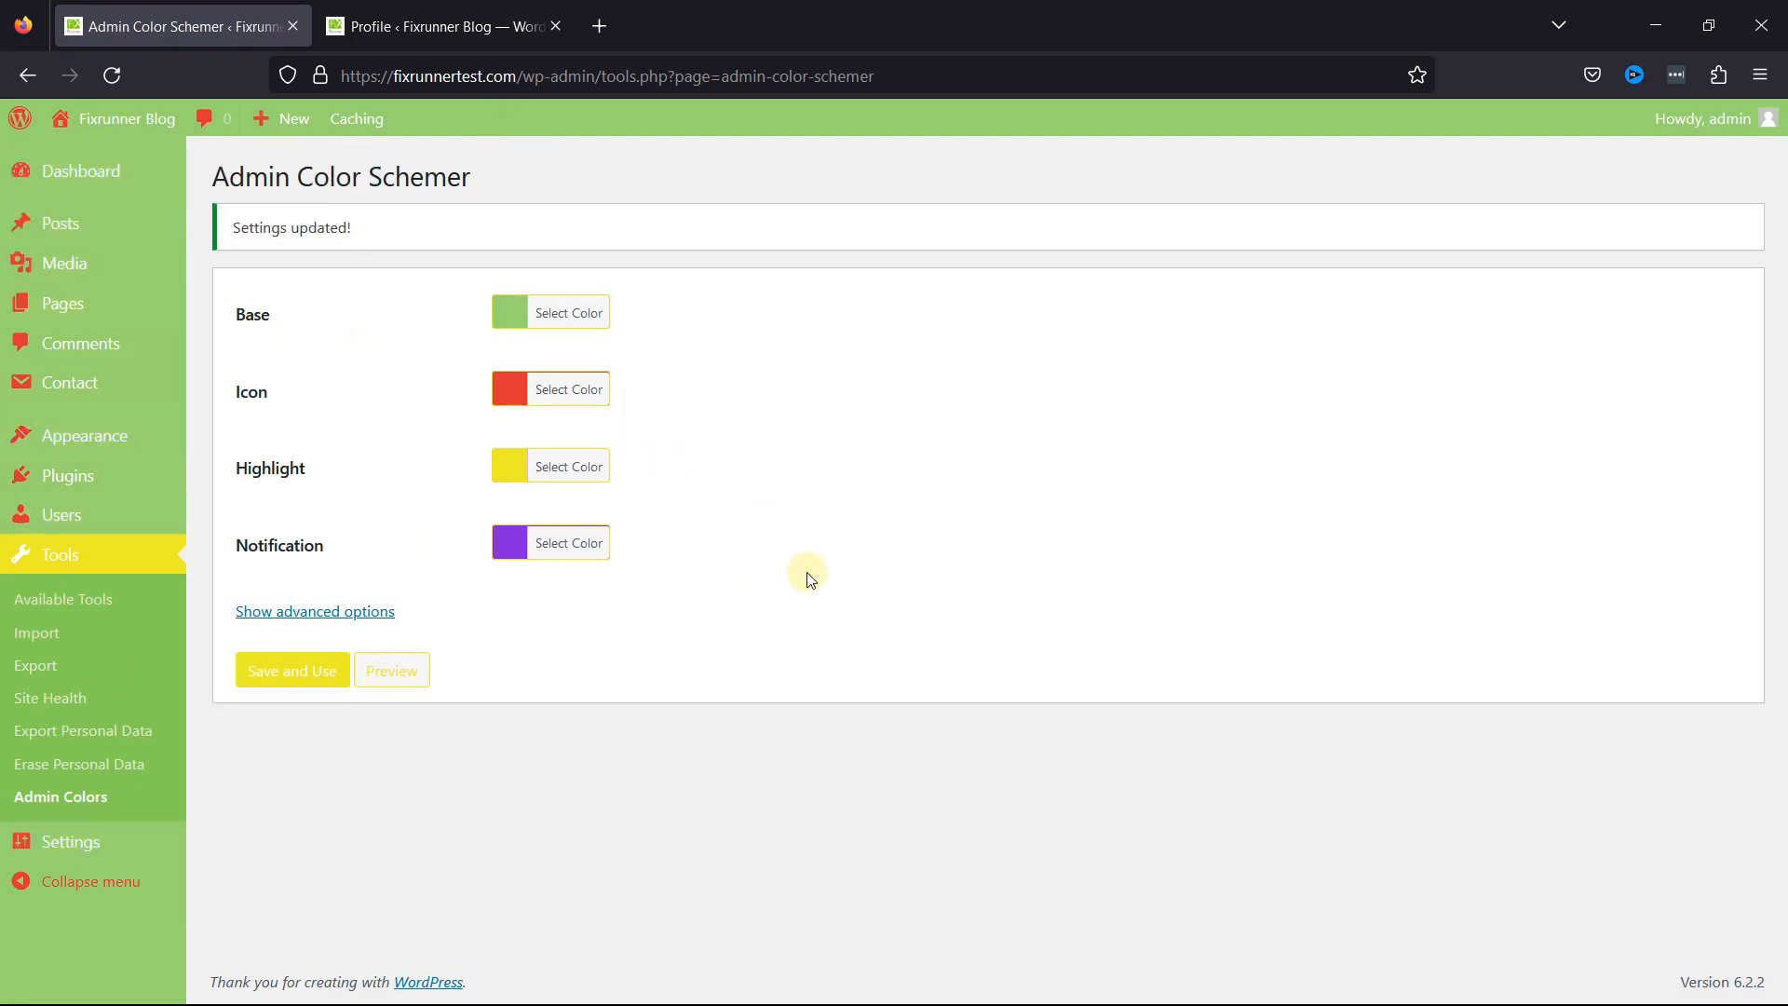